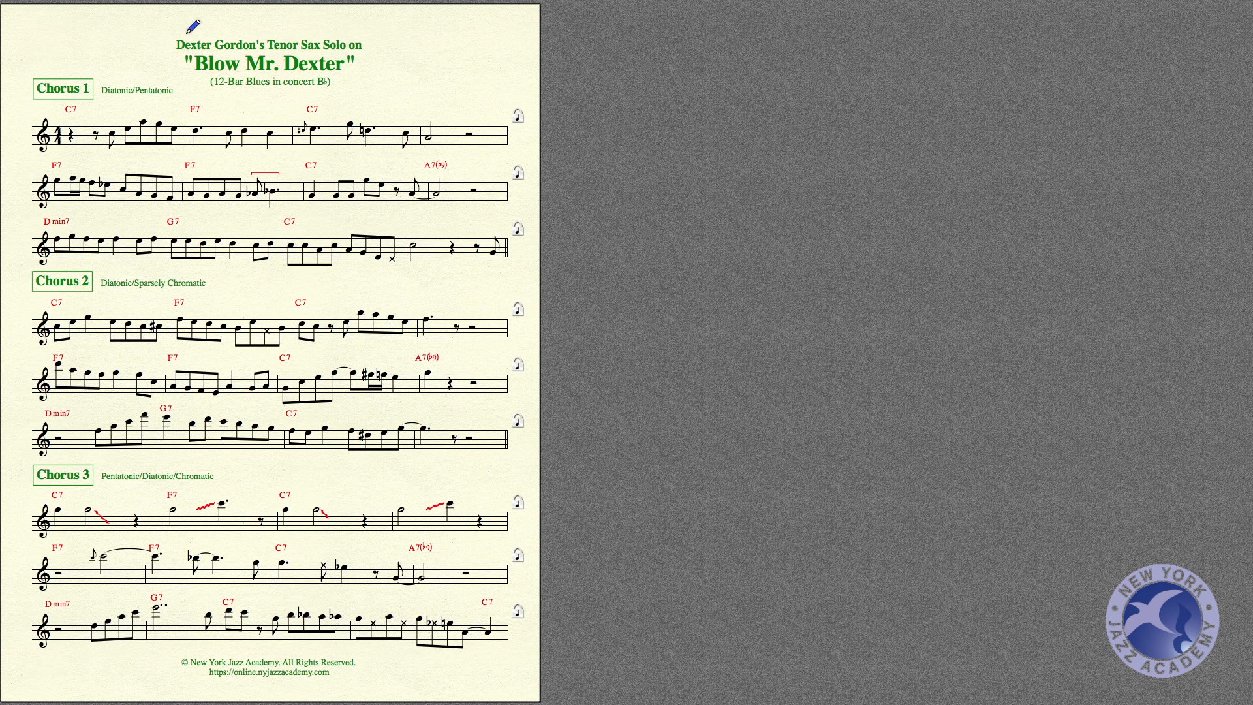
Step: Underline the 'Blow Mr. Dexter' title line in blue
{"action": "left_click_drag", "start_coordinate": [192, 28], "coordinate": [347, 26]}
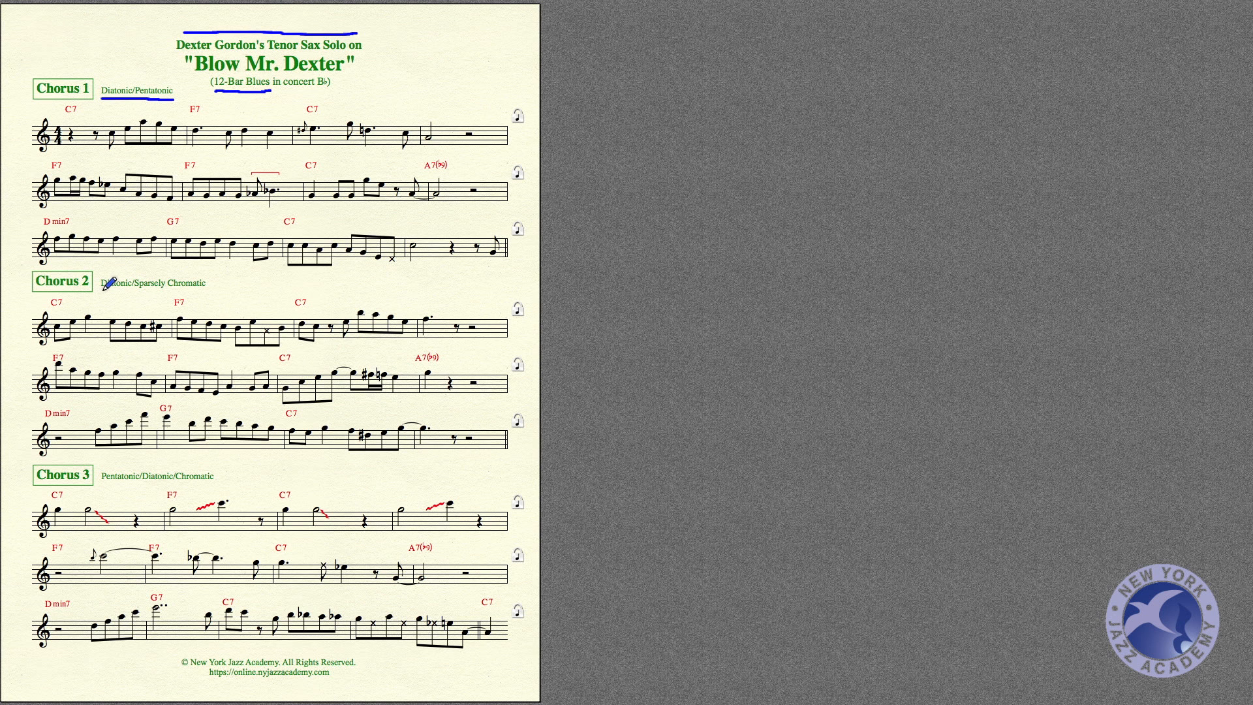
Step: Underline Chorus 2's 'Diatonic/Sparsely Chromatic' description in blue
{"action": "left_click_drag", "start_coordinate": [102, 292], "coordinate": [140, 292]}
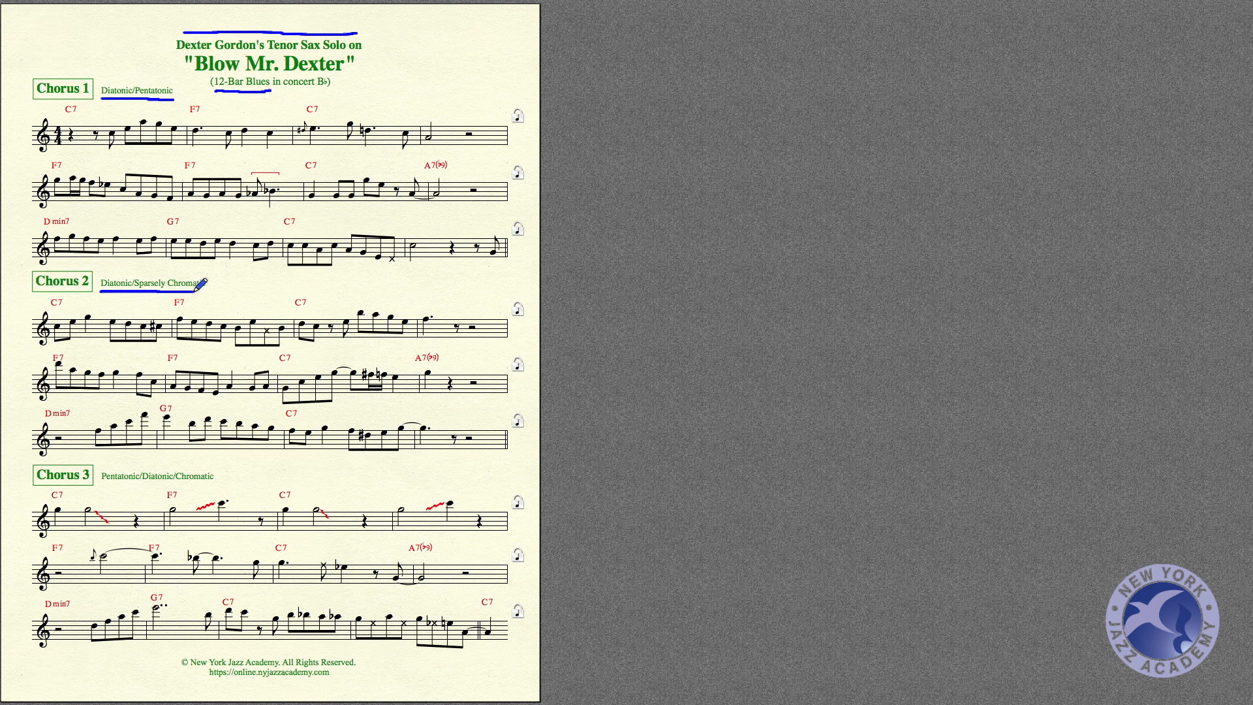
{"action": "mouse_move", "coordinate": [181, 264]}
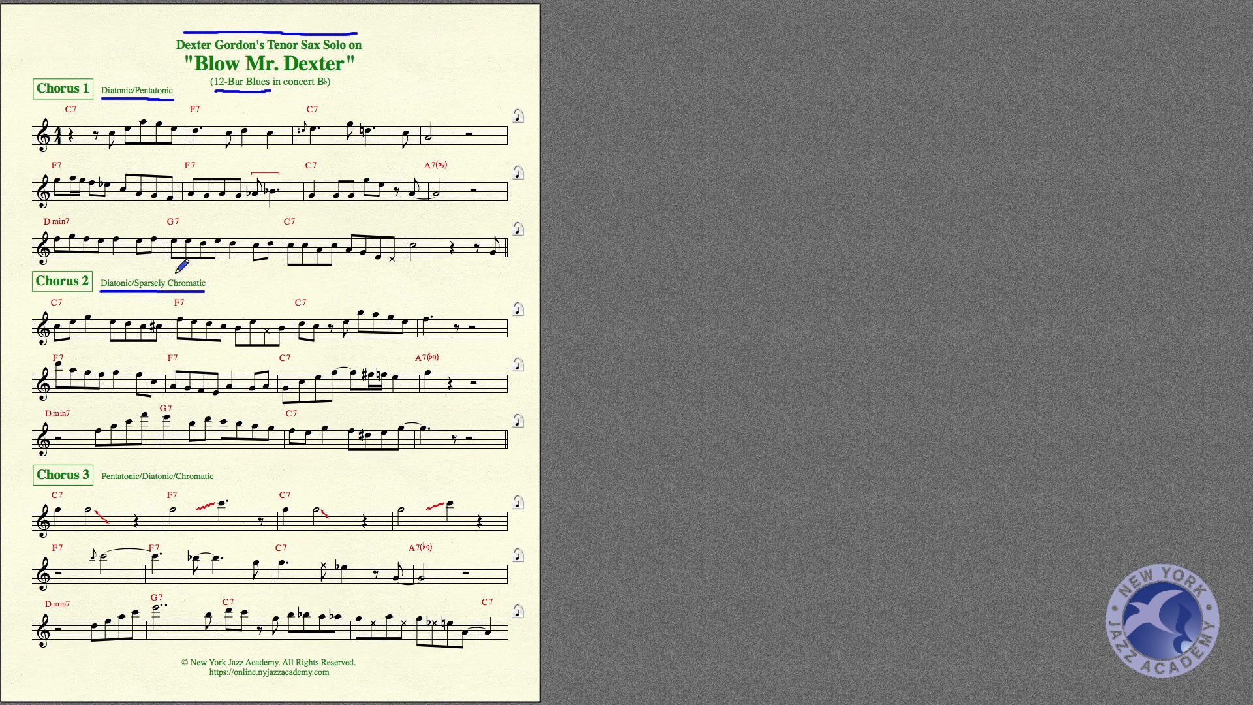
{"action": "mouse_move", "coordinate": [124, 381]}
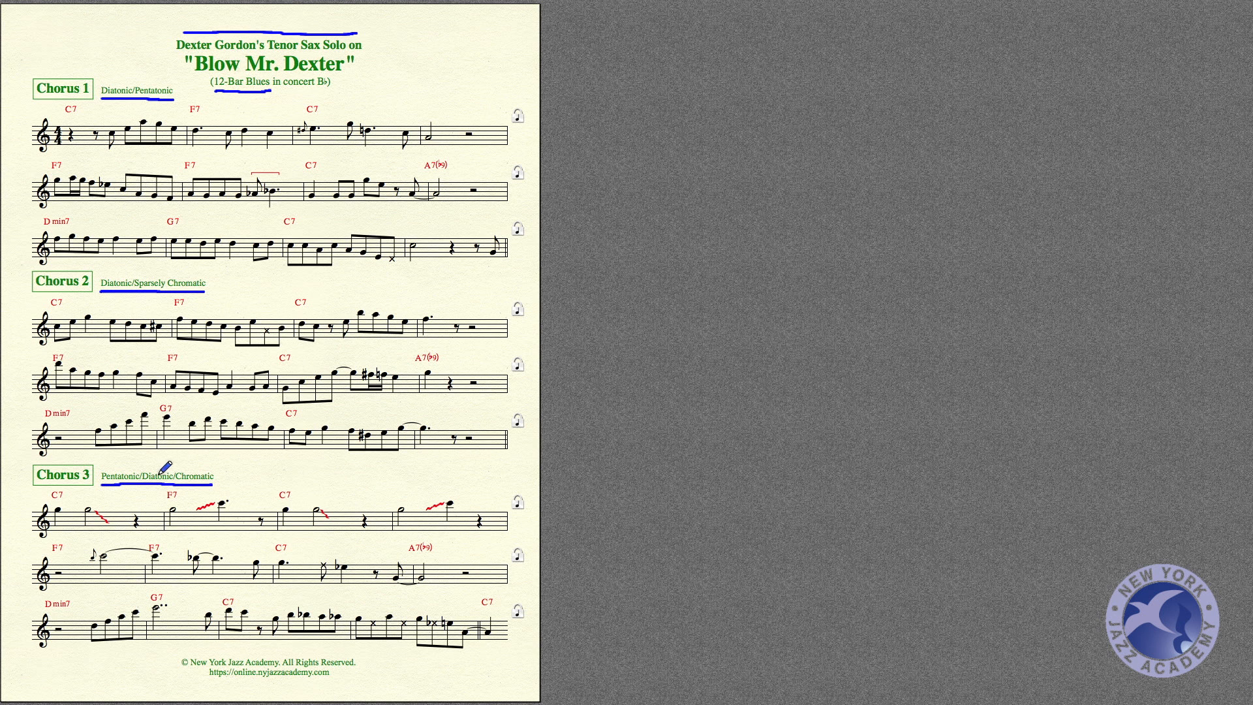
{"action": "mouse_move", "coordinate": [227, 459]}
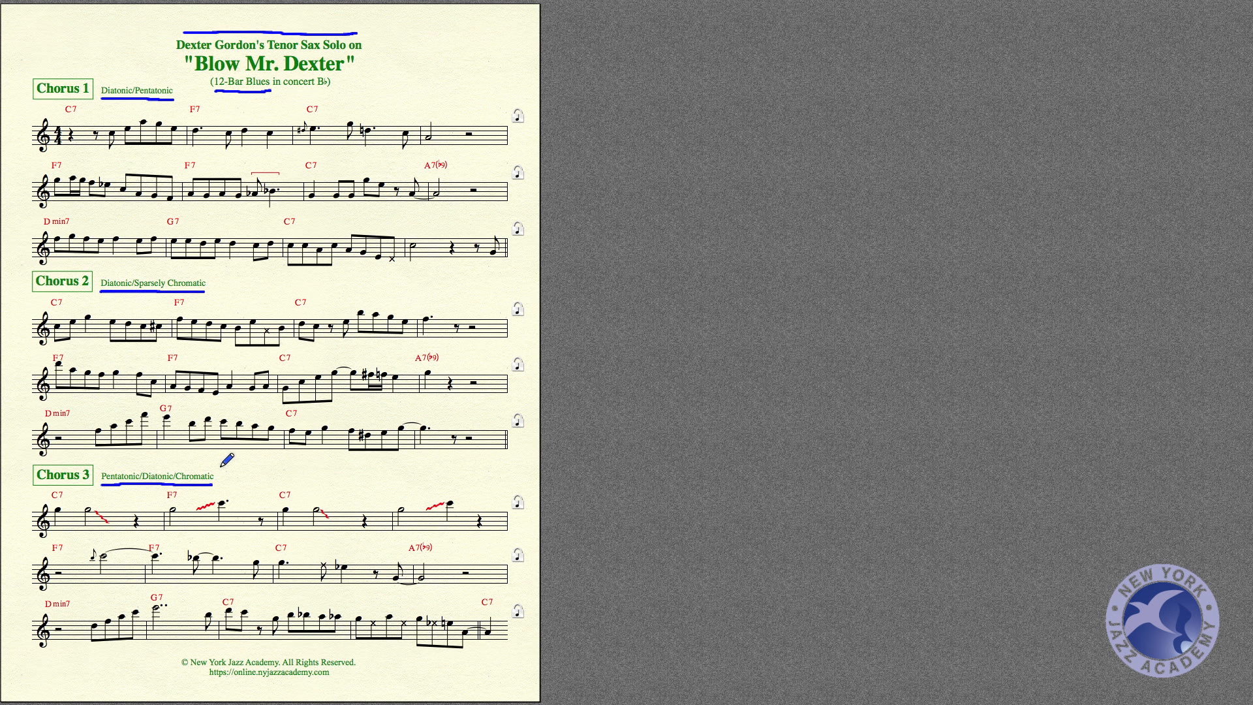
{"action": "mouse_move", "coordinate": [214, 377]}
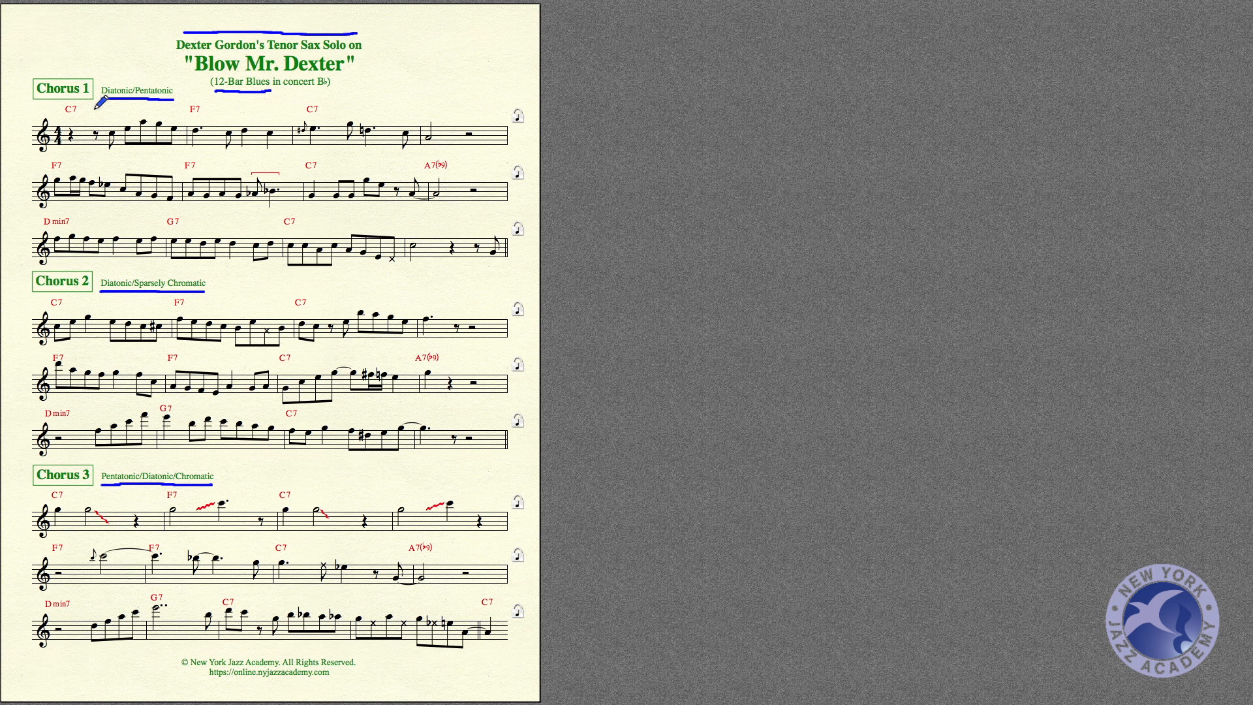
{"action": "mouse_move", "coordinate": [228, 80]}
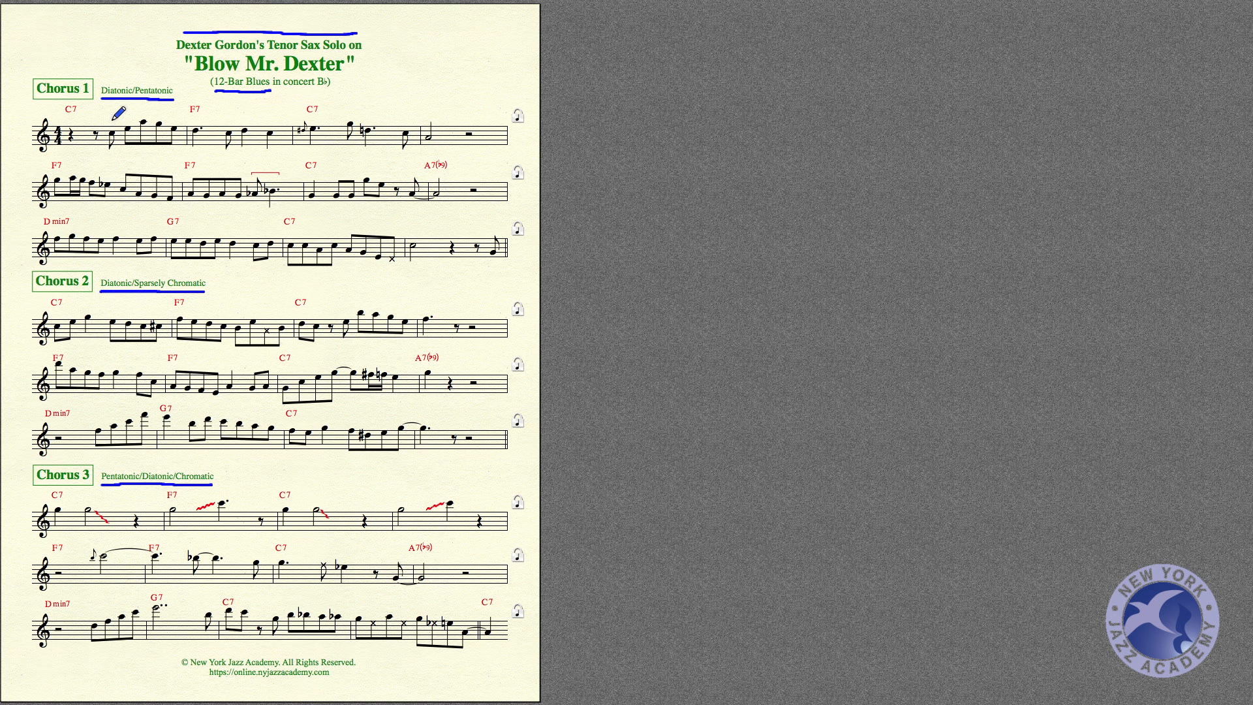
{"action": "mouse_move", "coordinate": [116, 110]}
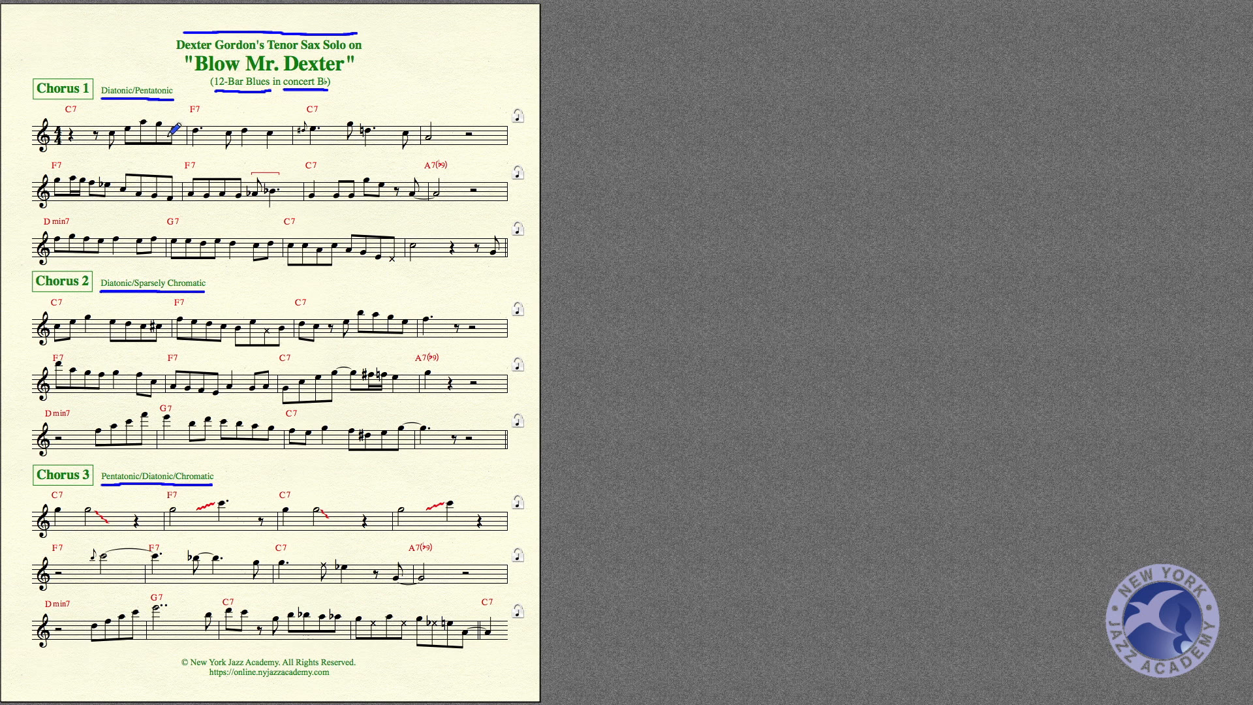
{"action": "mouse_move", "coordinate": [130, 126]}
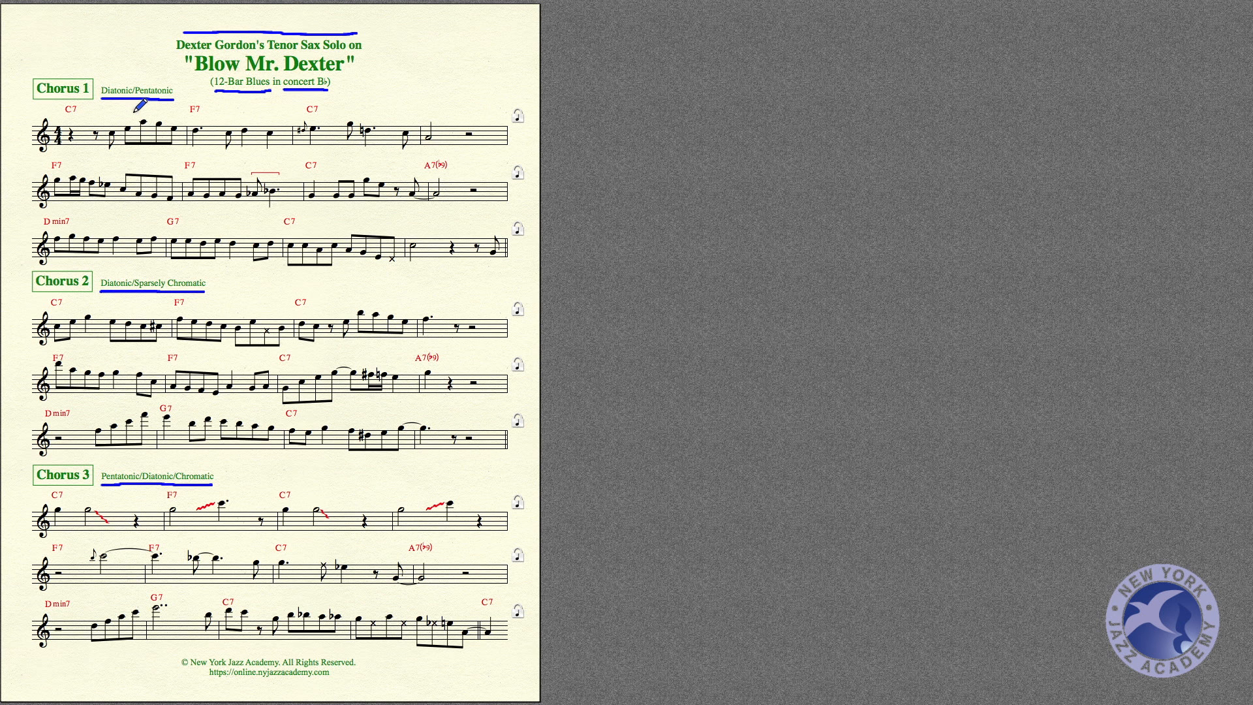
{"action": "mouse_move", "coordinate": [97, 182]}
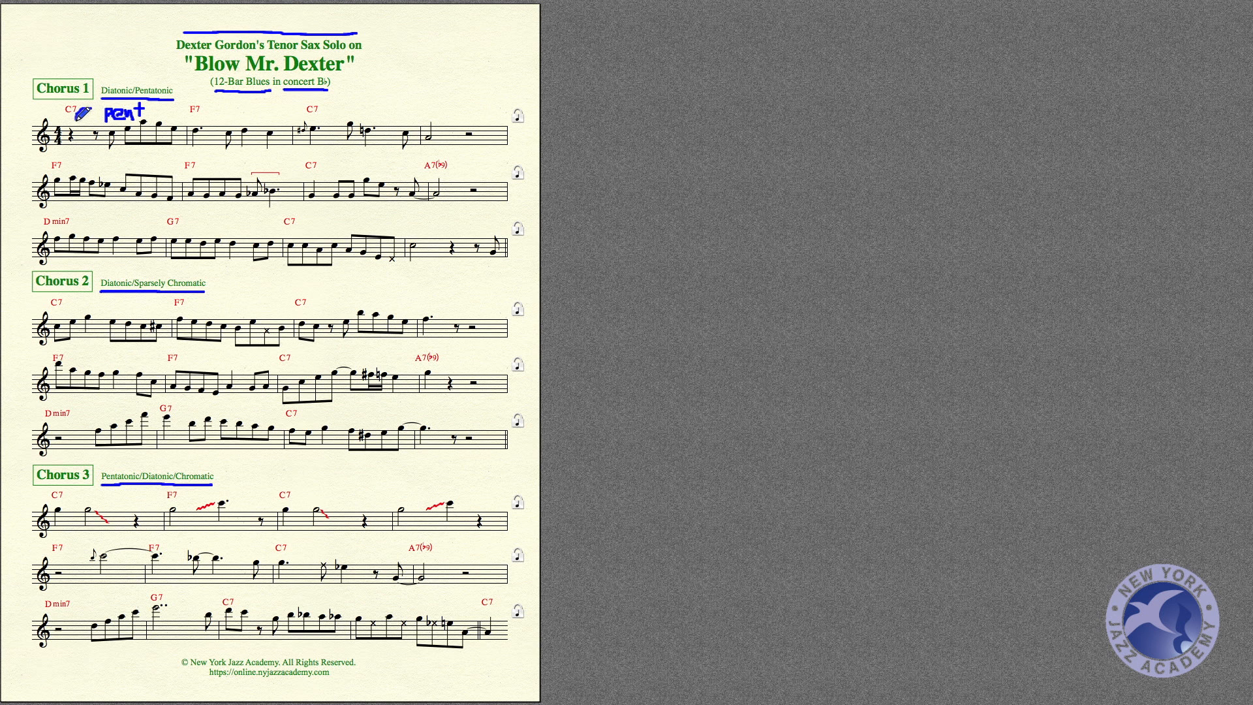
Step: Draw a long bracket across Chorus 1's first staff and an arrow to the circled final note
{"action": "left_click_drag", "start_coordinate": [76, 120], "coordinate": [510, 117]}
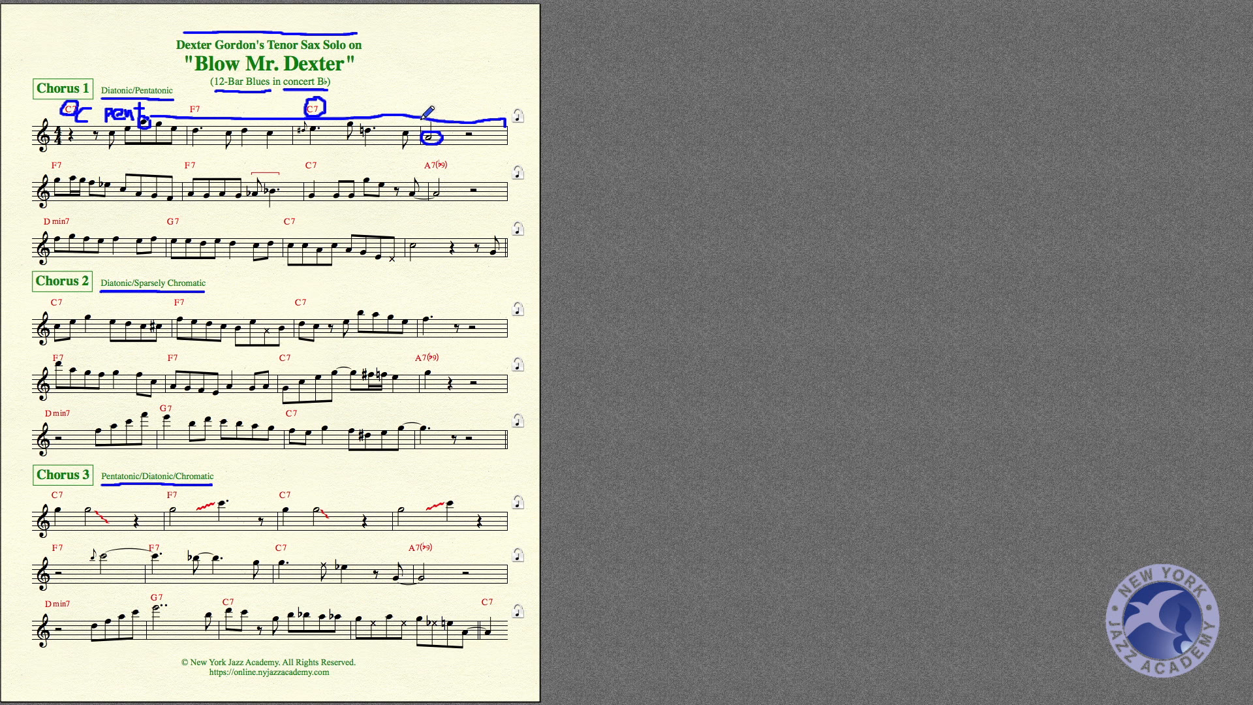
{"action": "mouse_move", "coordinate": [335, 92]}
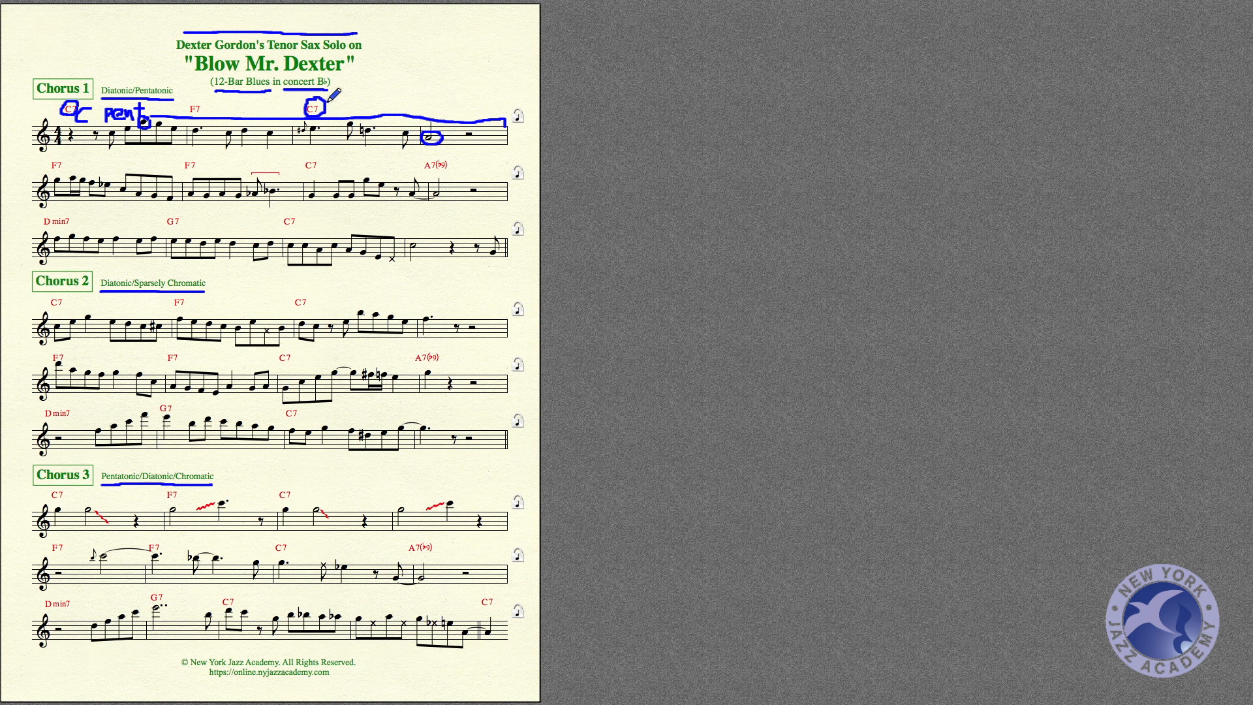
{"action": "left_click_drag", "start_coordinate": [344, 96], "coordinate": [435, 116]}
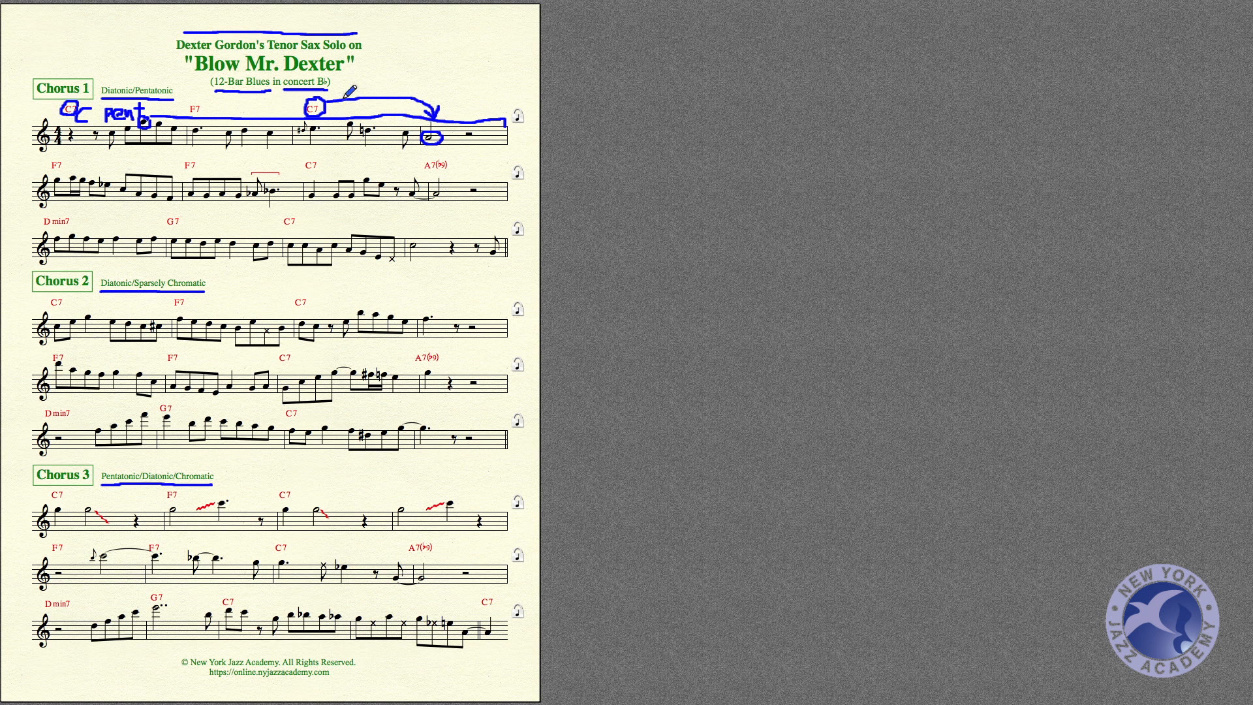
{"action": "mouse_move", "coordinate": [435, 116]}
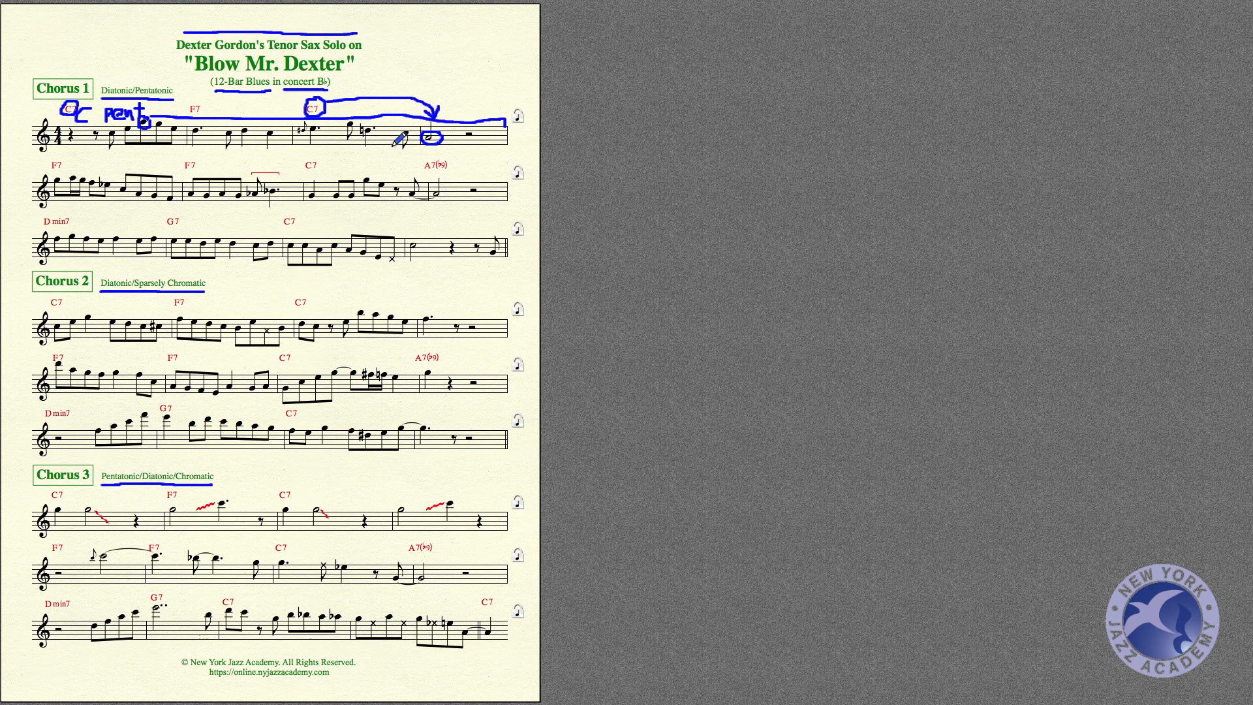
{"action": "mouse_move", "coordinate": [135, 153]}
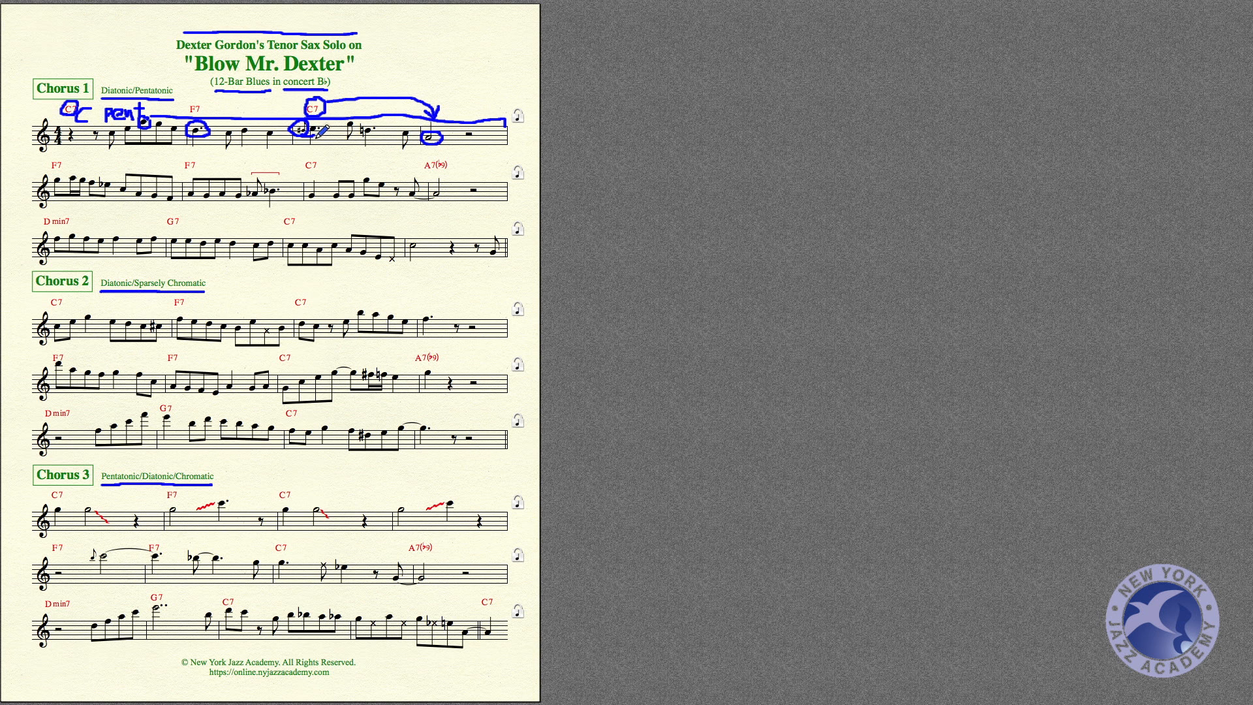
{"action": "mouse_move", "coordinate": [387, 121]}
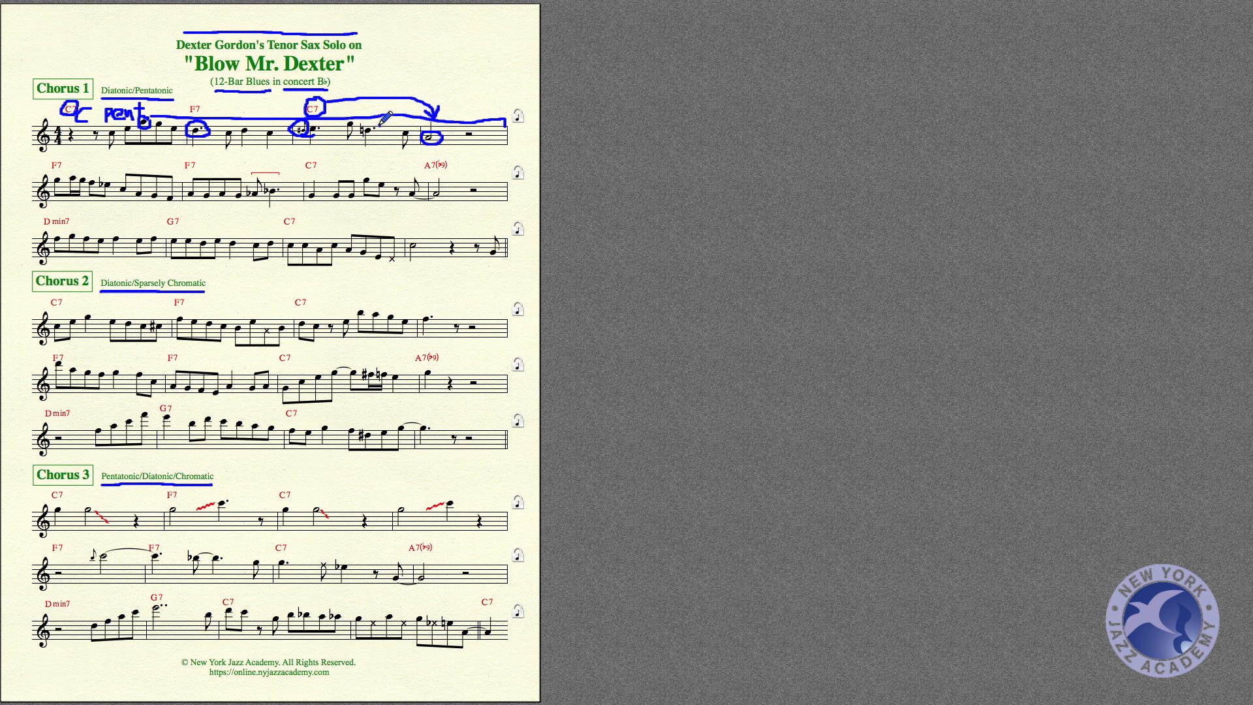
Step: Circle another note in the C7 bar of Chorus 1's first line
{"action": "left_click_drag", "start_coordinate": [352, 124], "coordinate": [380, 136]}
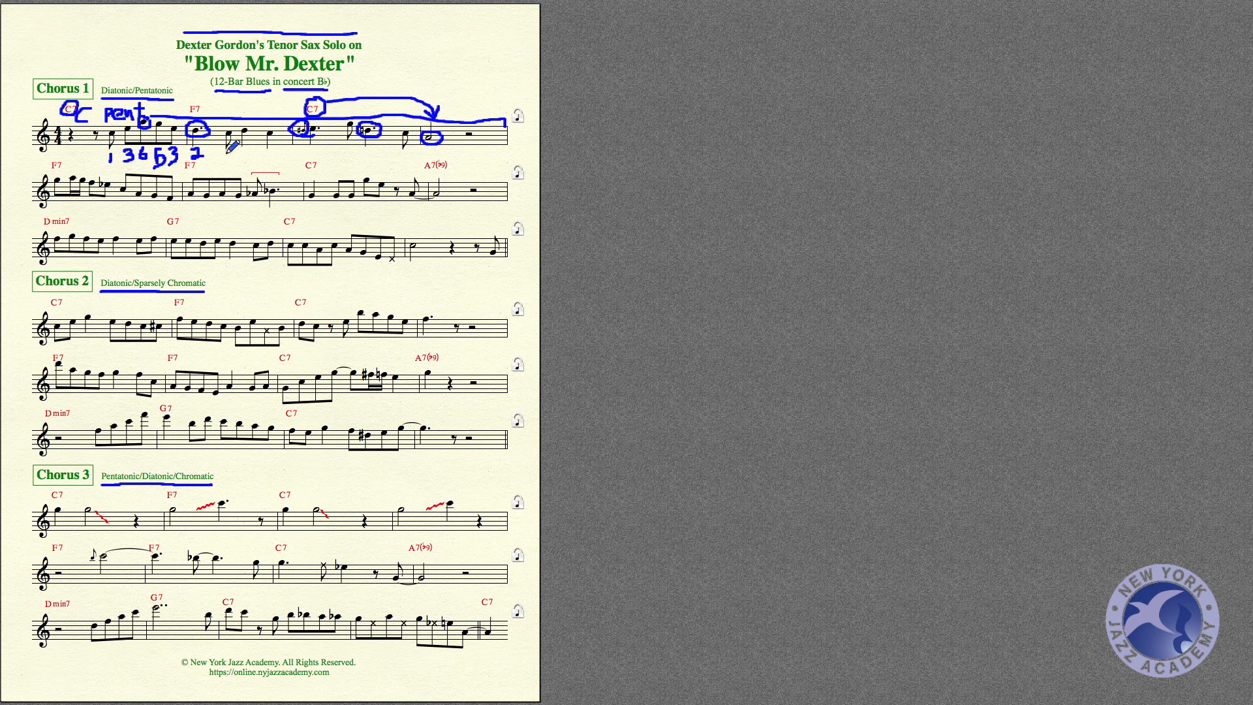
Step: Handwrite scale-degree numbers beneath Chorus 1's opening notes
{"action": "type", "text": "121 3 5 7 1 6"}
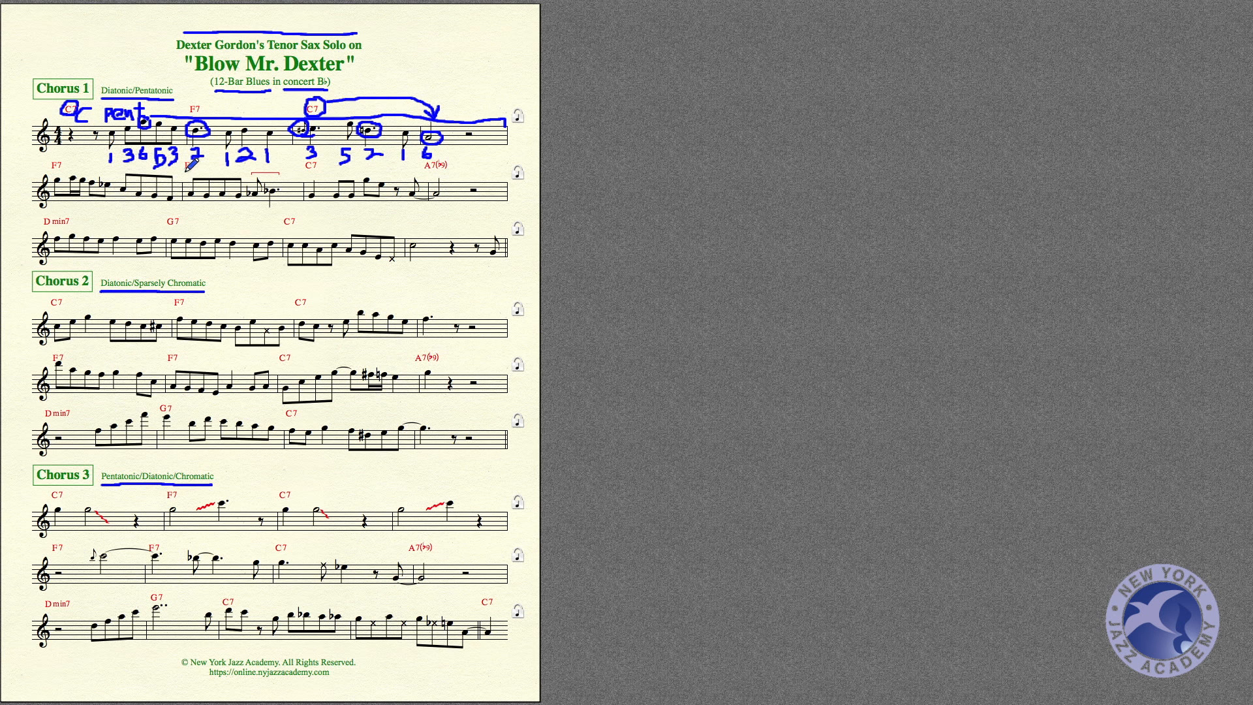
{"action": "mouse_move", "coordinate": [100, 164]}
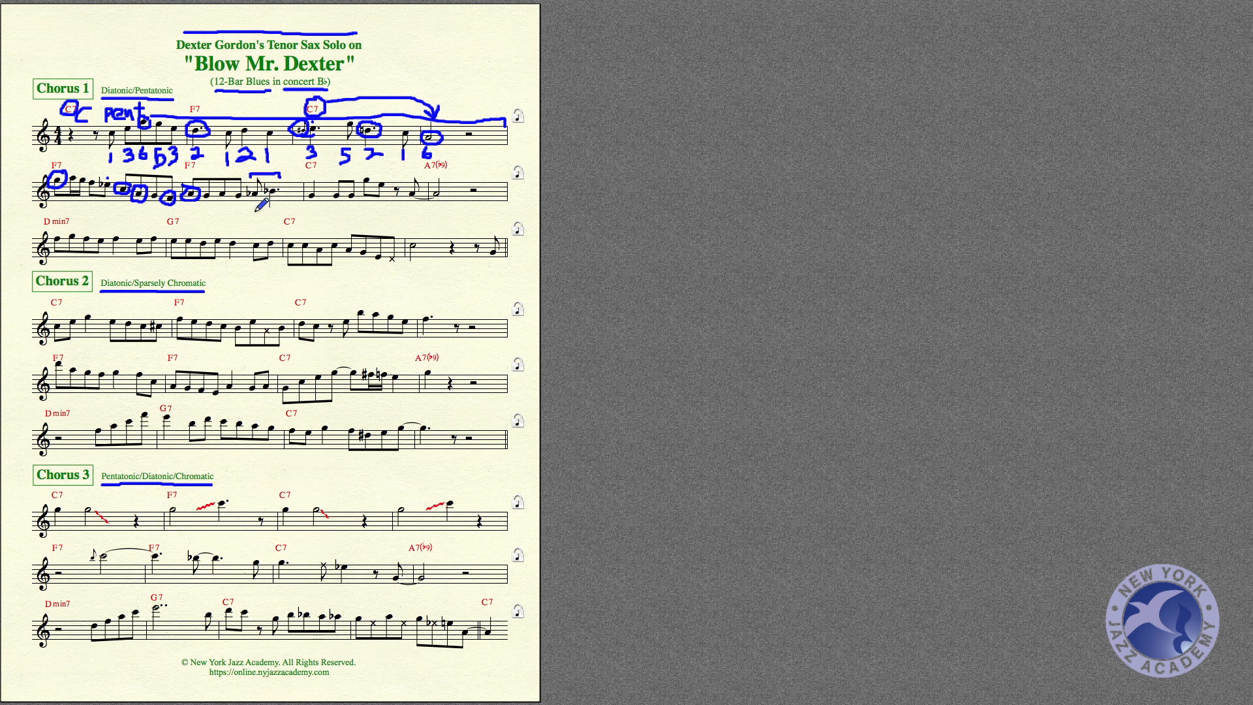
{"action": "mouse_move", "coordinate": [260, 159]}
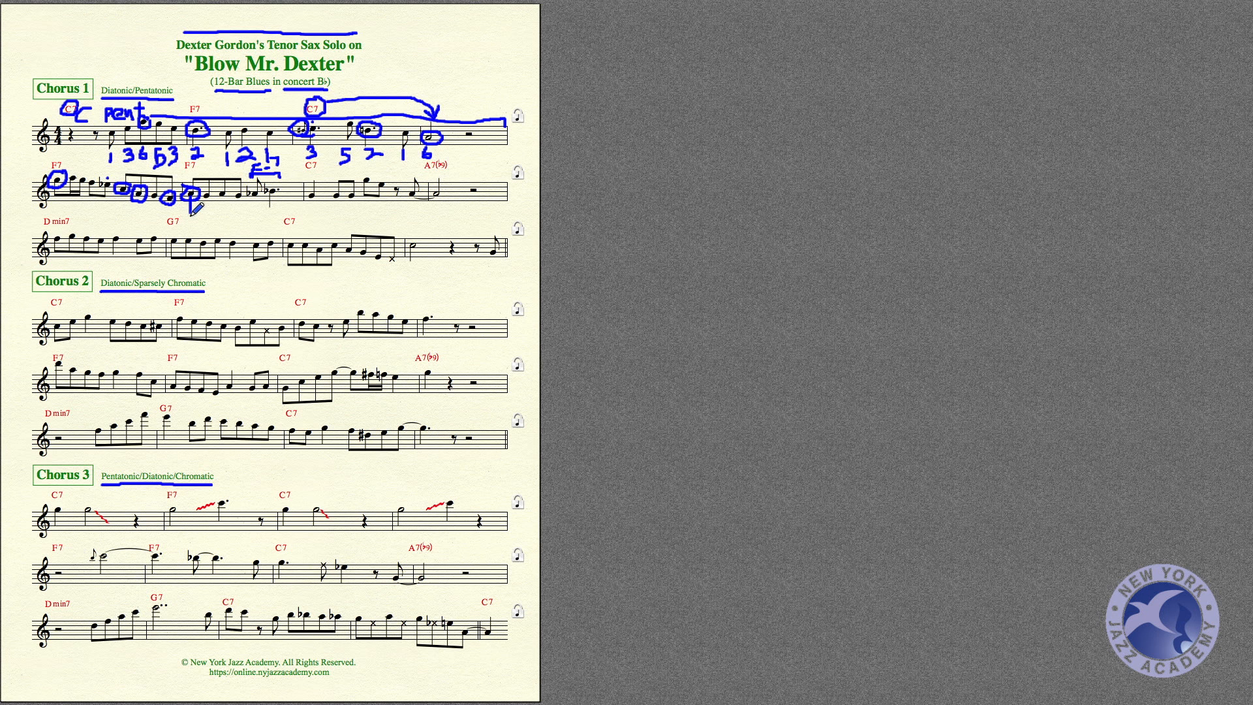
Step: Link the circled notes on Chorus 1's second line with a bracket below
{"action": "left_click_drag", "start_coordinate": [191, 216], "coordinate": [248, 217]}
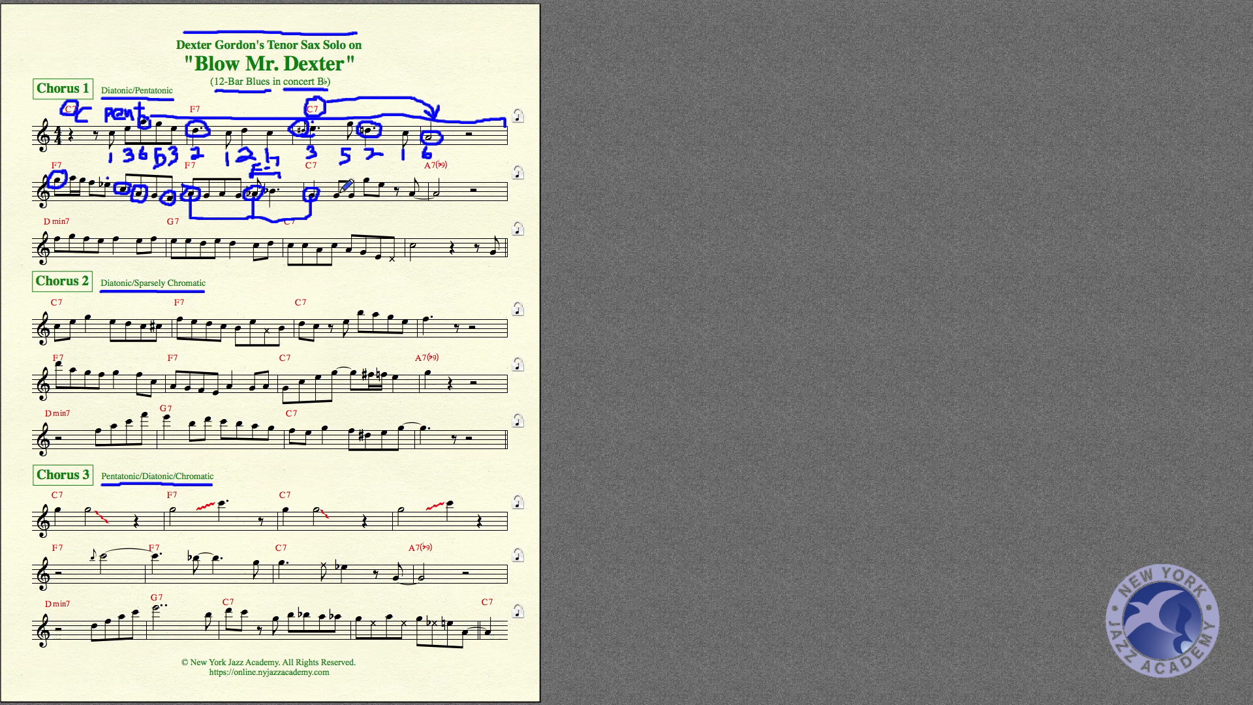
{"action": "mouse_move", "coordinate": [370, 174]}
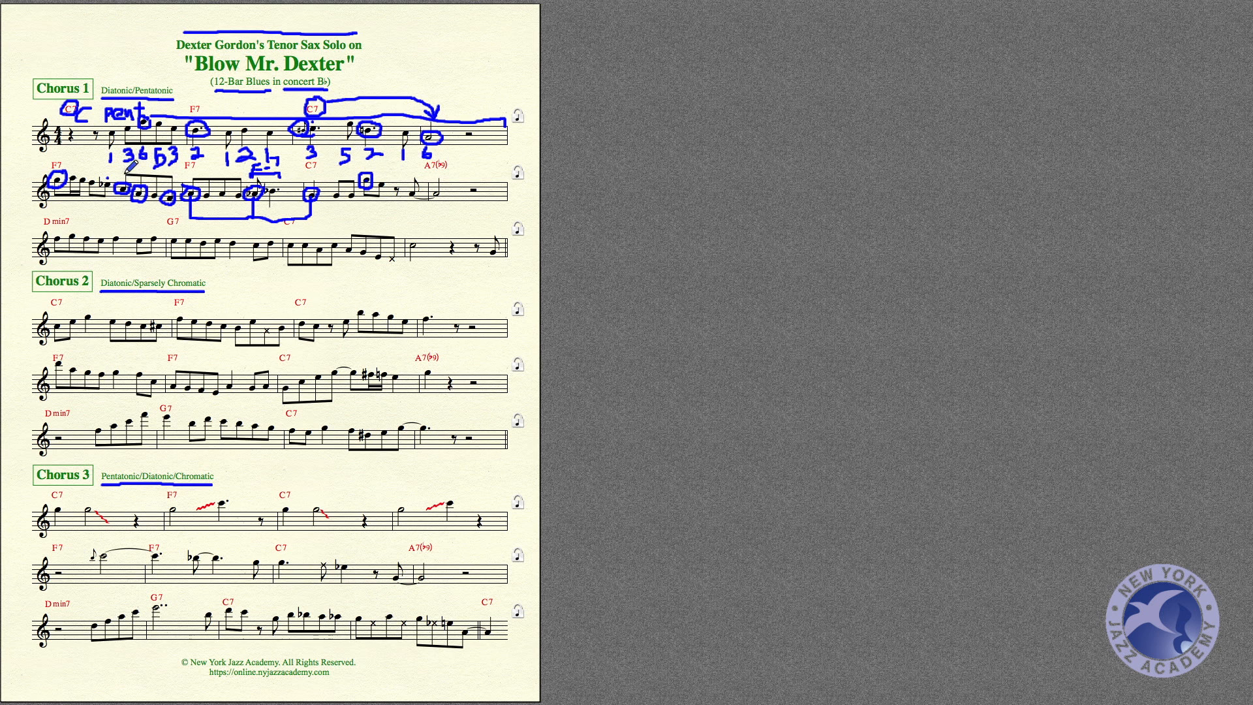
{"action": "mouse_move", "coordinate": [369, 165]}
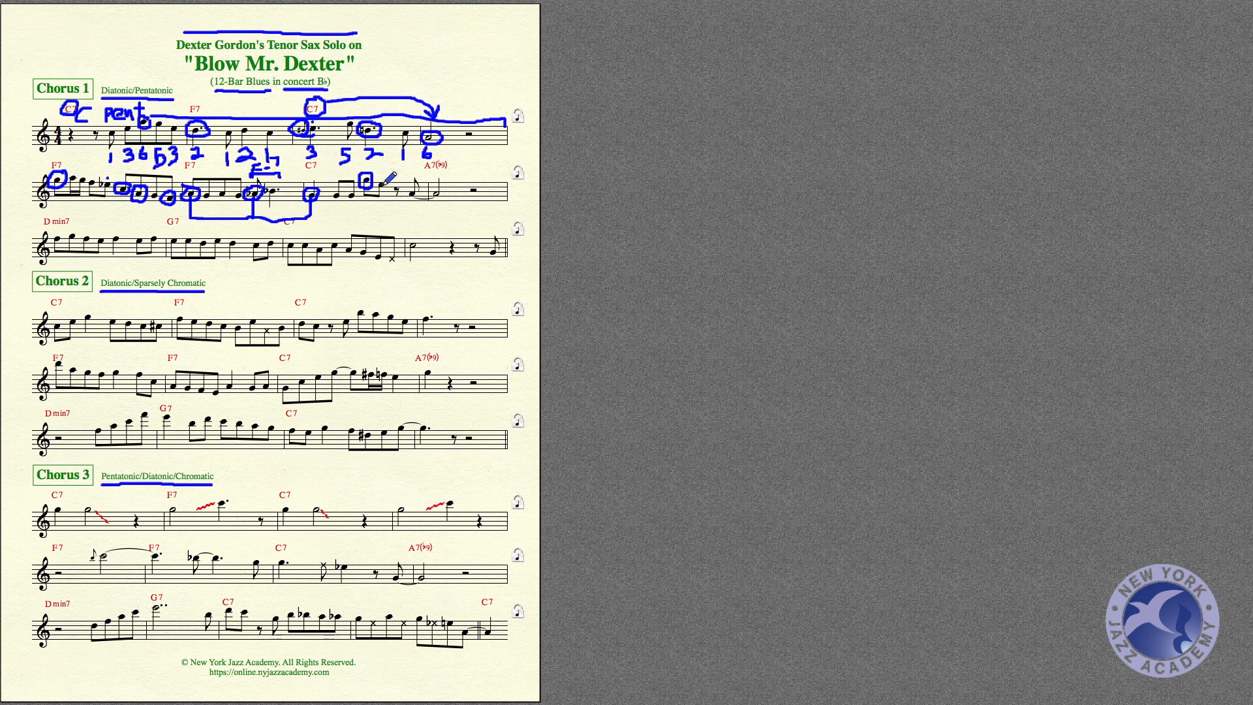
{"action": "mouse_move", "coordinate": [415, 186]}
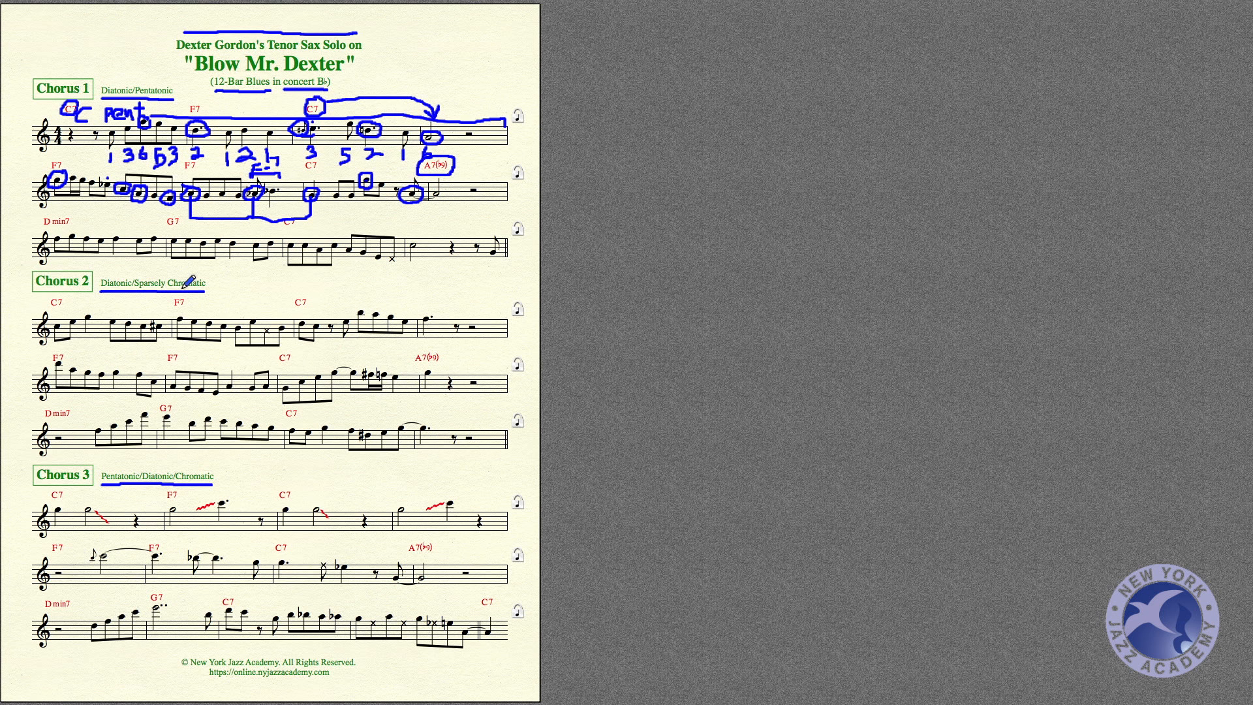
{"action": "mouse_move", "coordinate": [50, 221]}
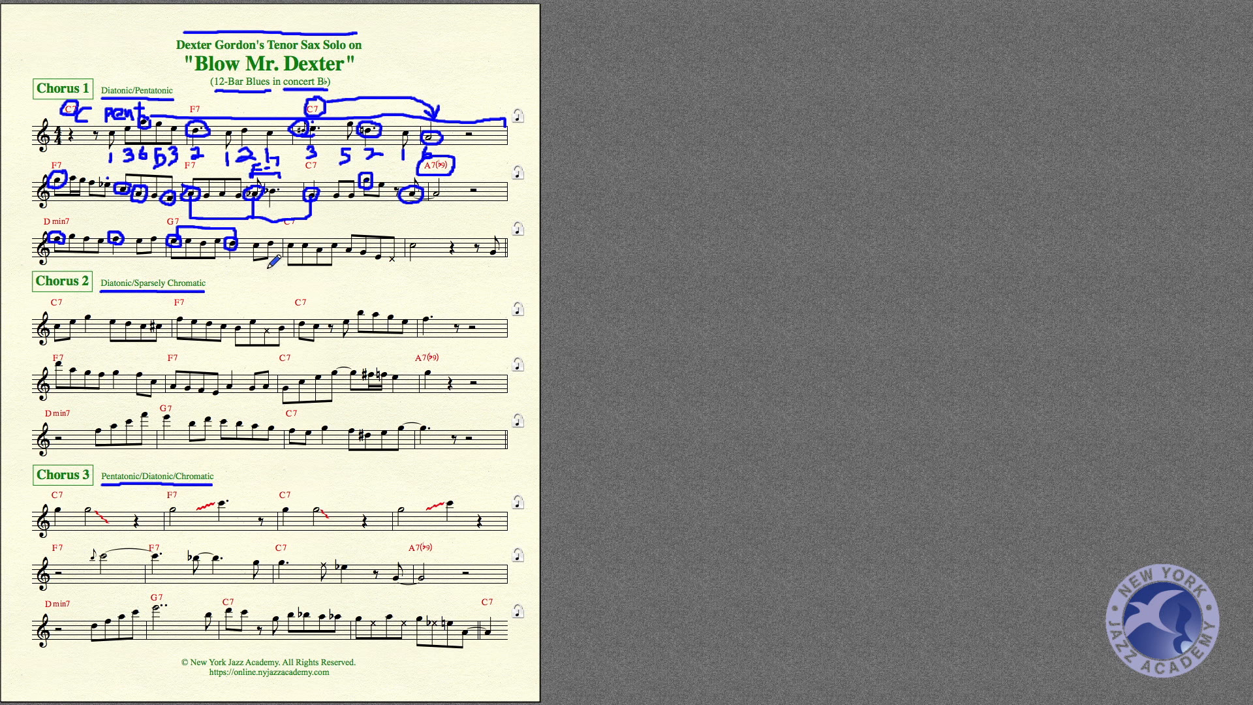
{"action": "mouse_move", "coordinate": [302, 226]}
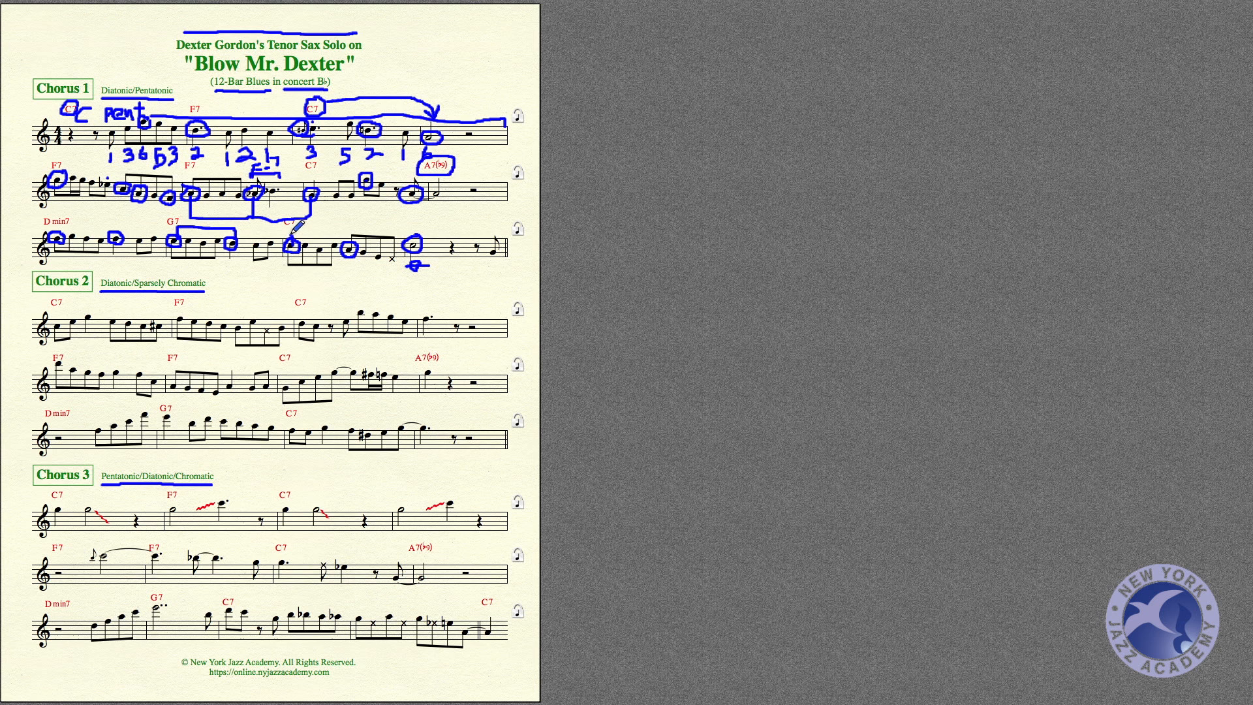
Step: Bracket the circled notes on Chorus 1's third line, add a curved arrow beneath and an arrow past the chorus end
{"action": "left_click_drag", "start_coordinate": [292, 232], "coordinate": [415, 238]}
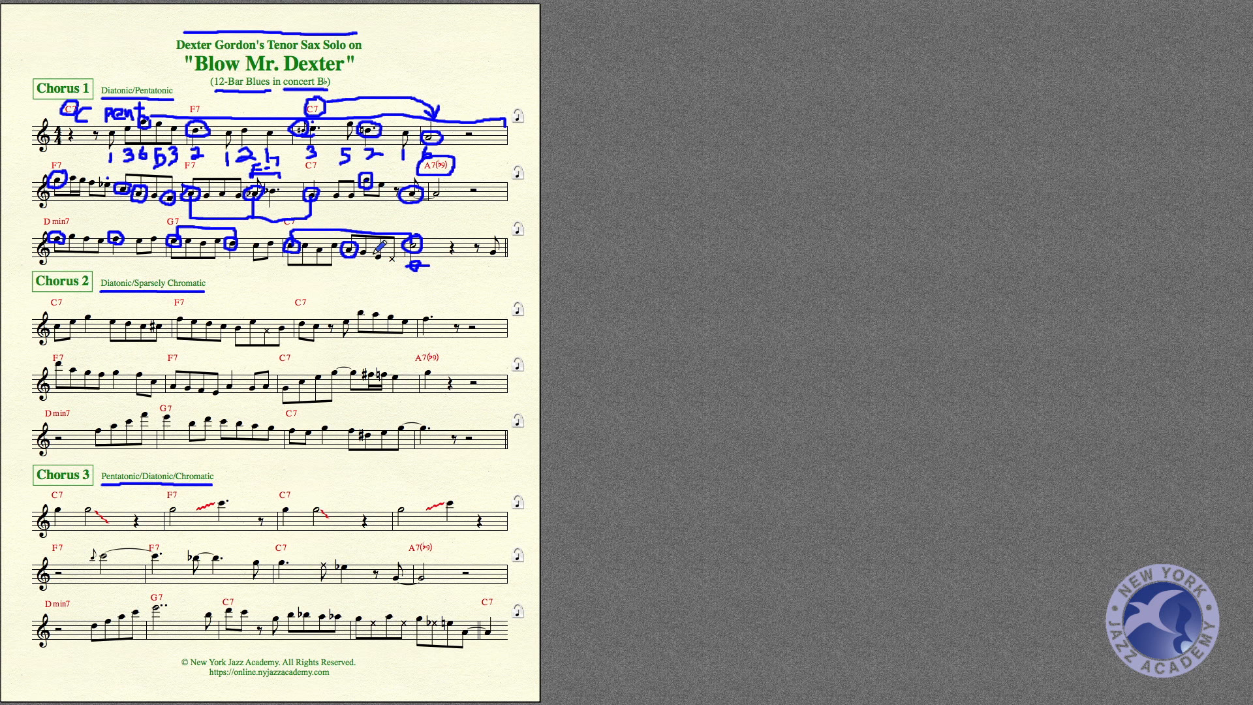
{"action": "left_click_drag", "start_coordinate": [300, 275], "coordinate": [399, 291]}
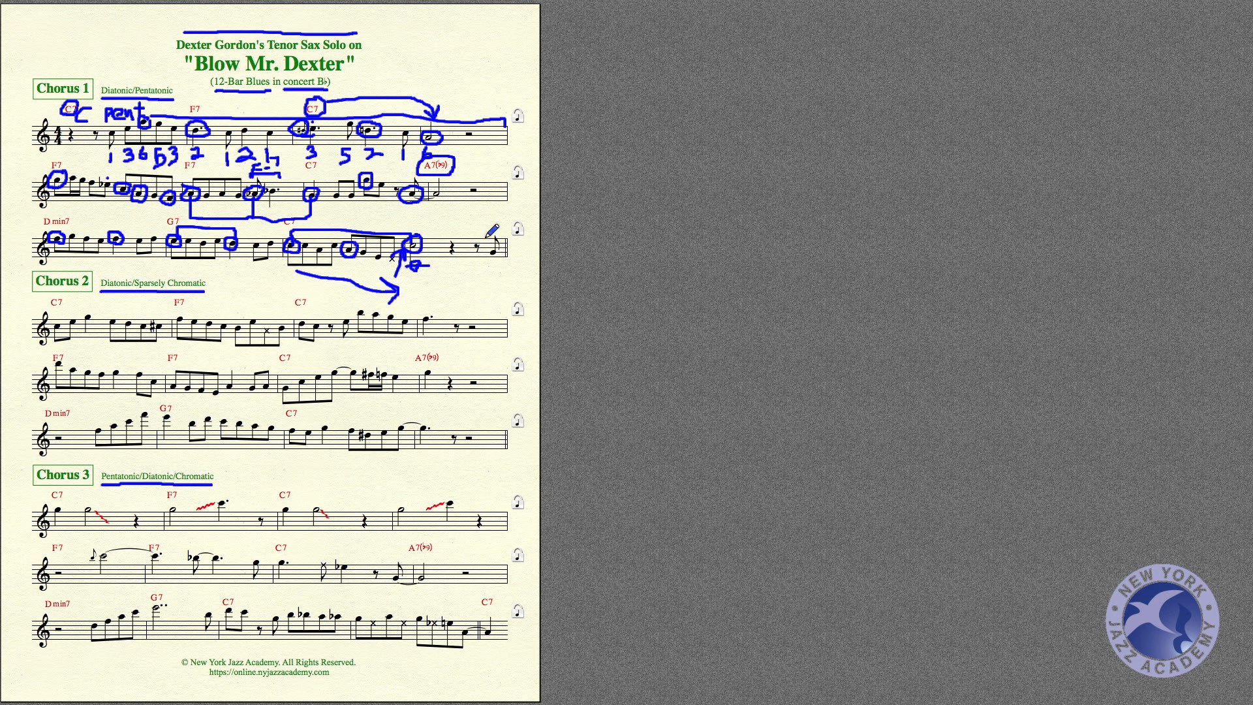
{"action": "left_click_drag", "start_coordinate": [486, 231], "coordinate": [527, 243]}
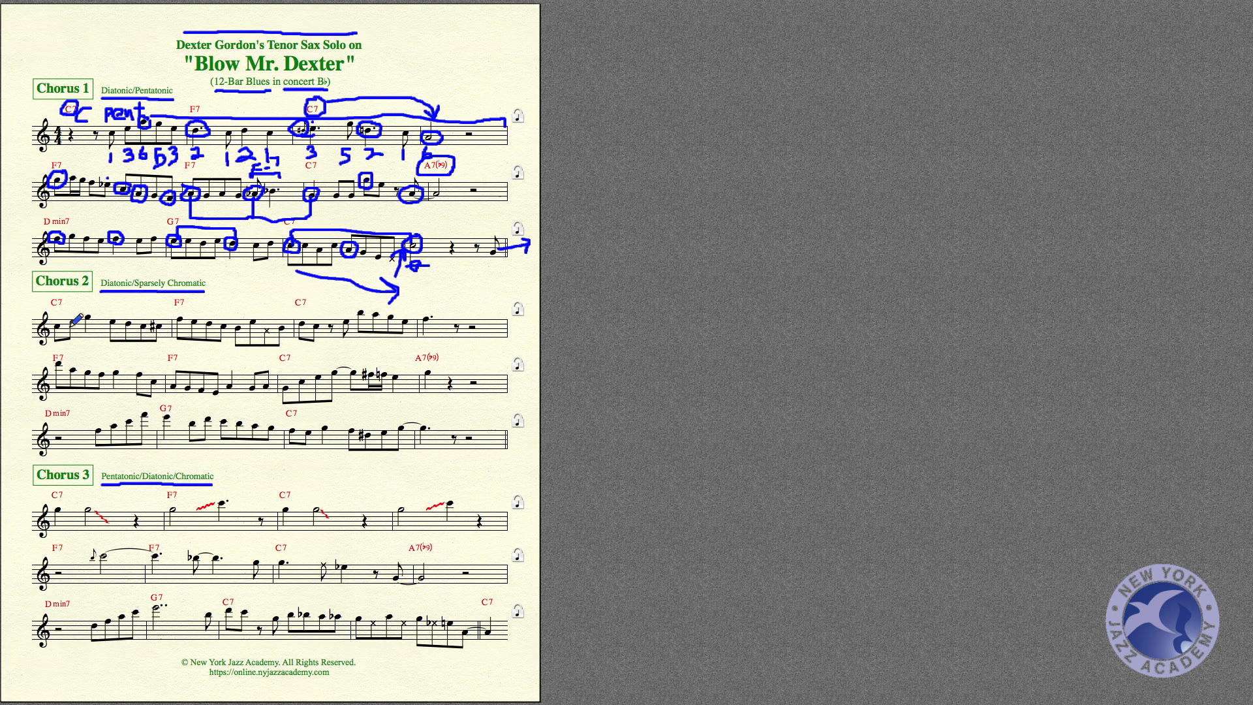
{"action": "mouse_move", "coordinate": [159, 312]}
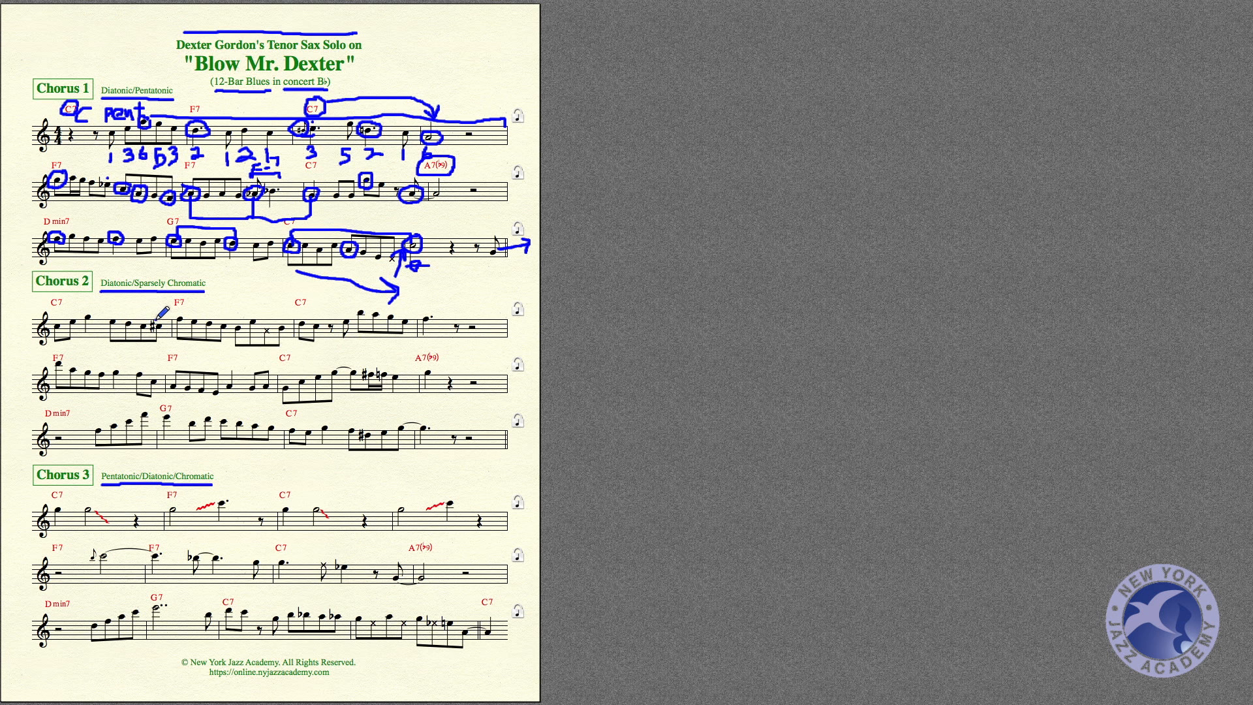
Step: Circle a note in Chorus 2's first line in blue
{"action": "left_click_drag", "start_coordinate": [163, 312], "coordinate": [152, 331]}
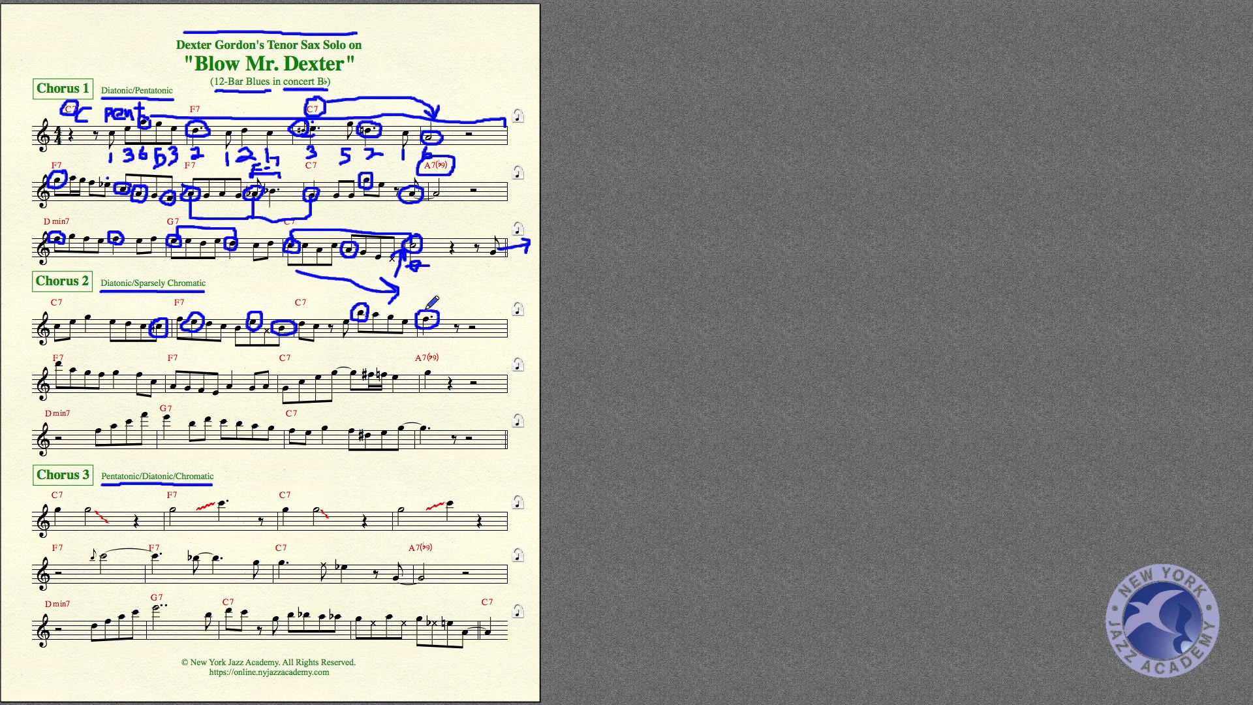
{"action": "mouse_move", "coordinate": [400, 286]}
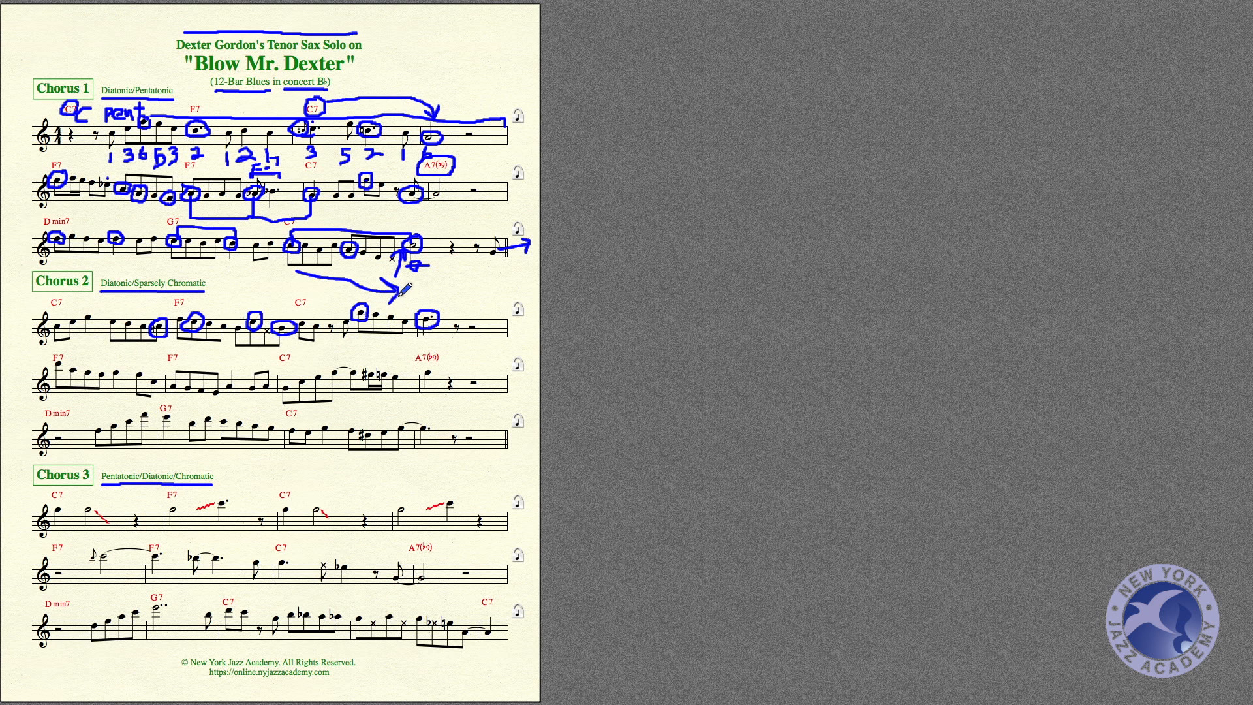
{"action": "mouse_move", "coordinate": [371, 310]}
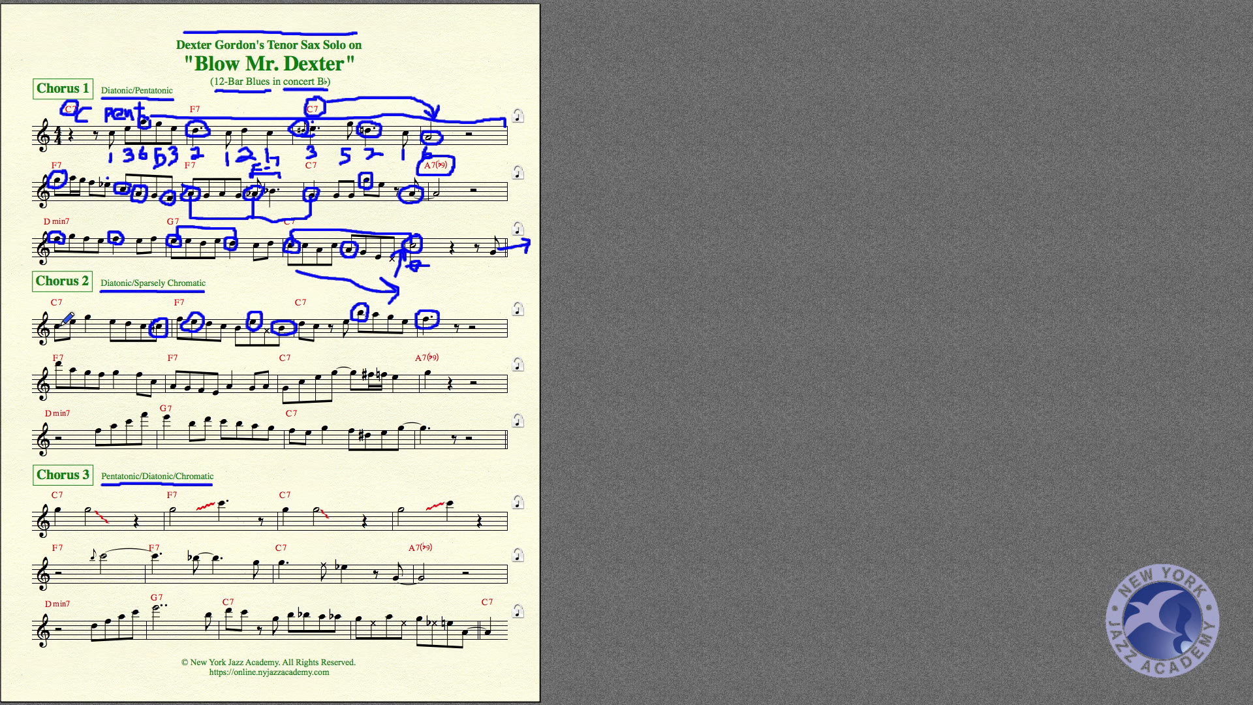
{"action": "mouse_move", "coordinate": [163, 314]}
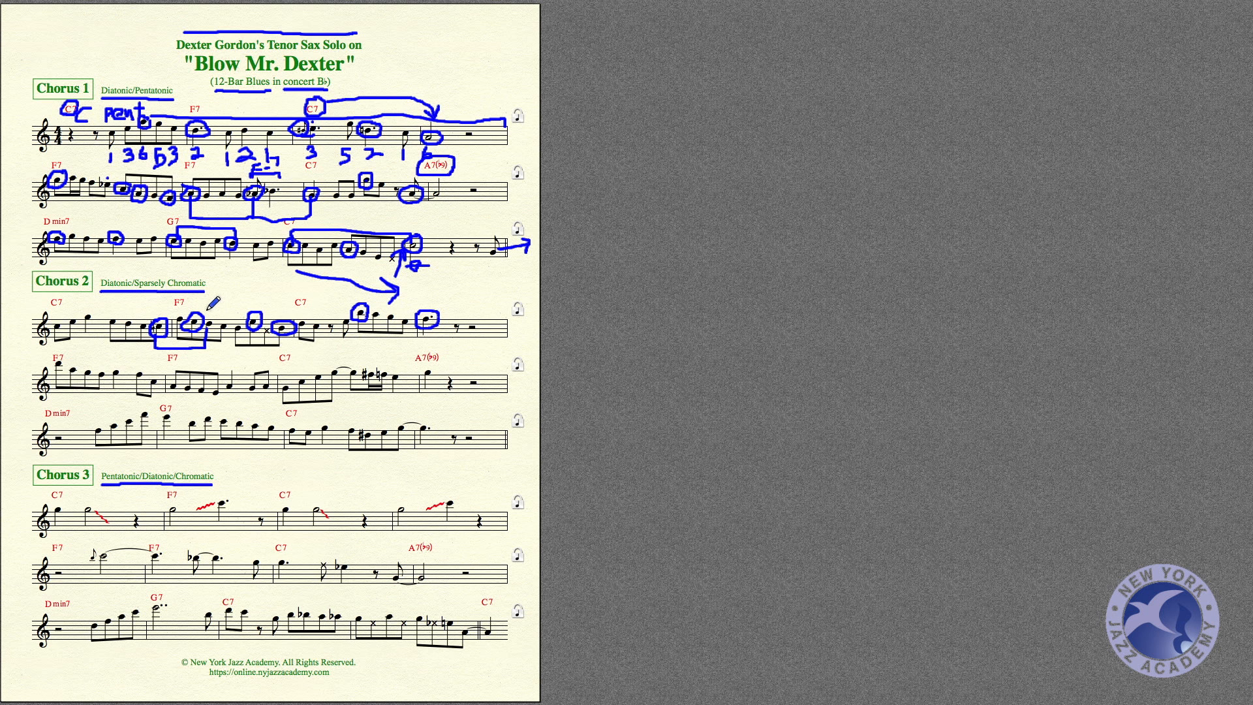
{"action": "mouse_move", "coordinate": [216, 281]}
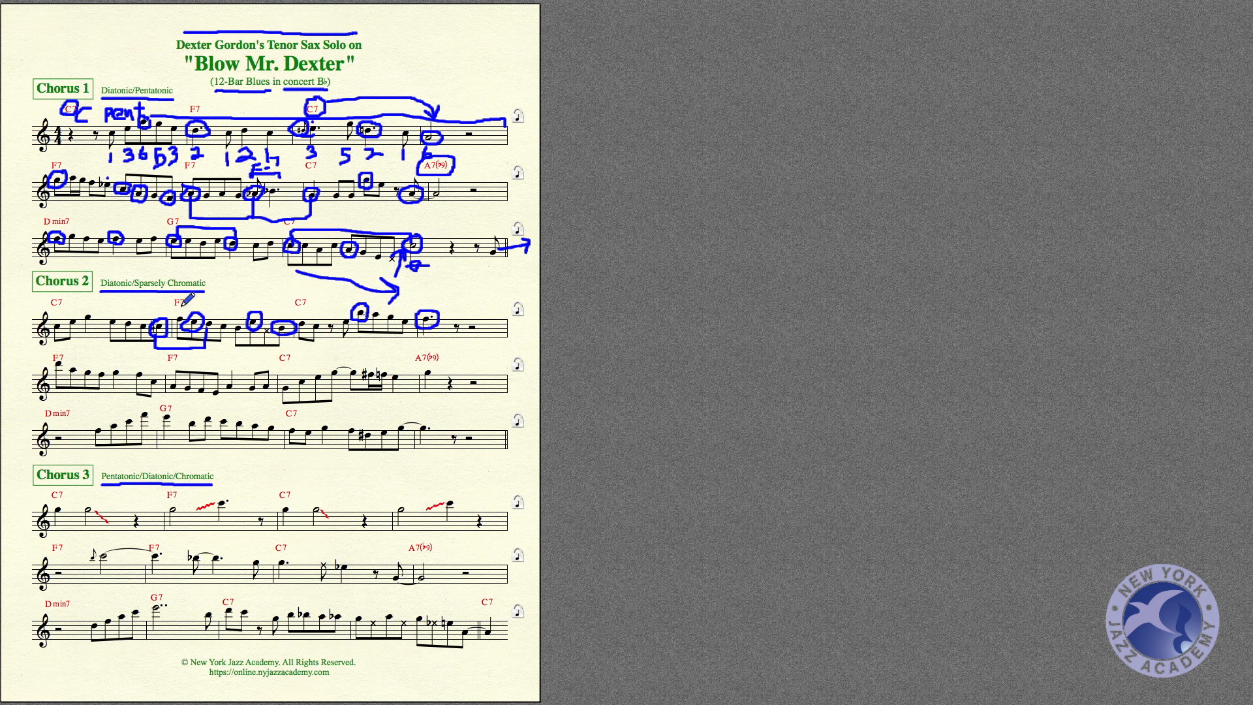
{"action": "mouse_move", "coordinate": [211, 320]}
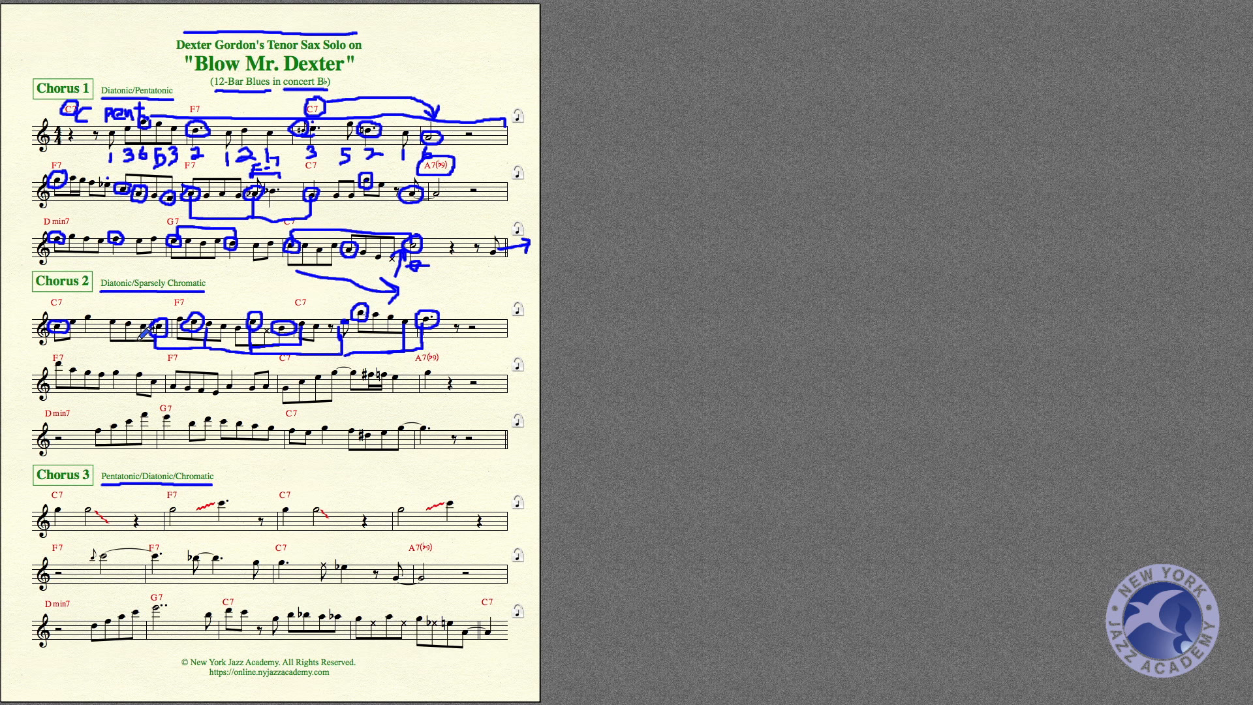
{"action": "mouse_move", "coordinate": [212, 310]}
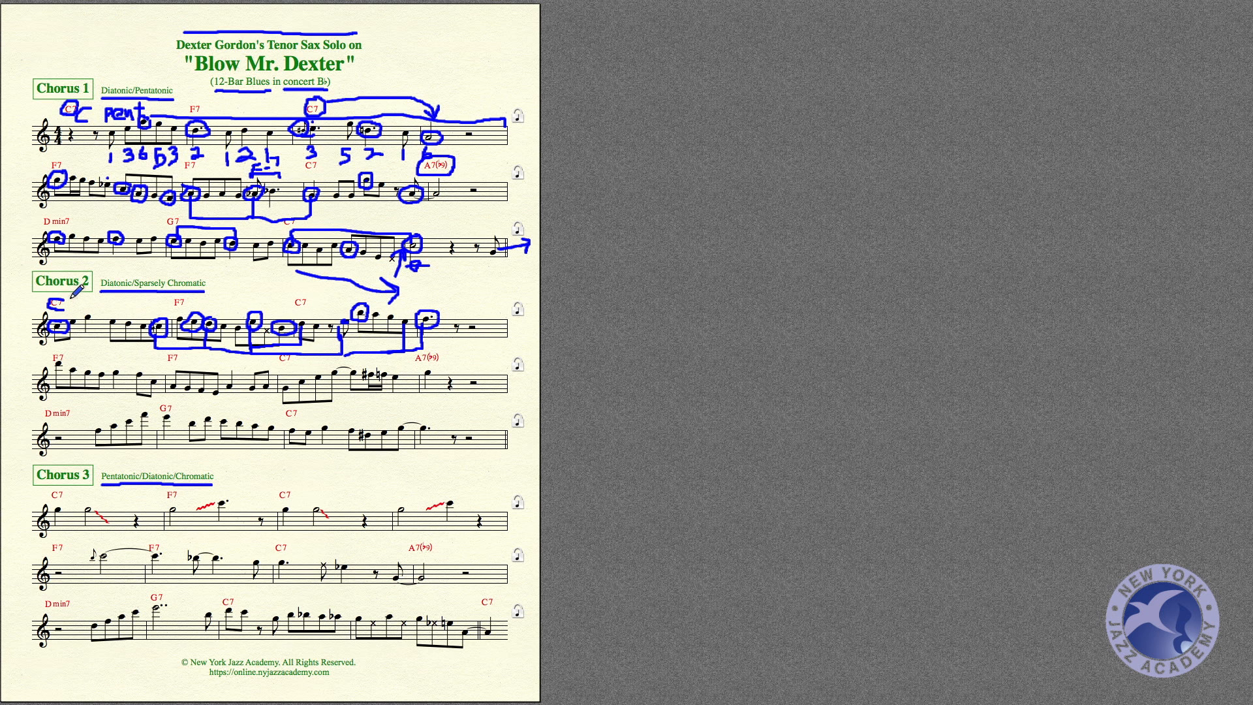
Step: Write a blue 'C' label above Chorus 2's opening bar
{"action": "left_click_drag", "start_coordinate": [74, 307], "coordinate": [356, 306]}
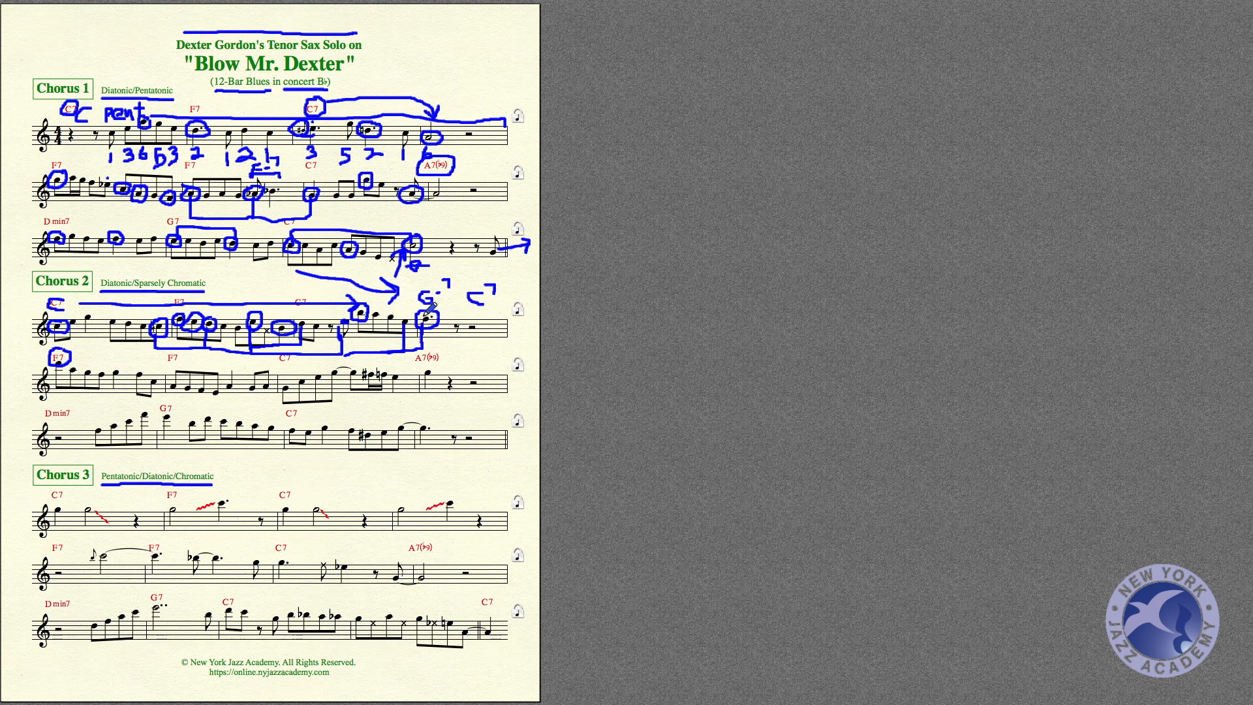
{"action": "mouse_move", "coordinate": [477, 293]}
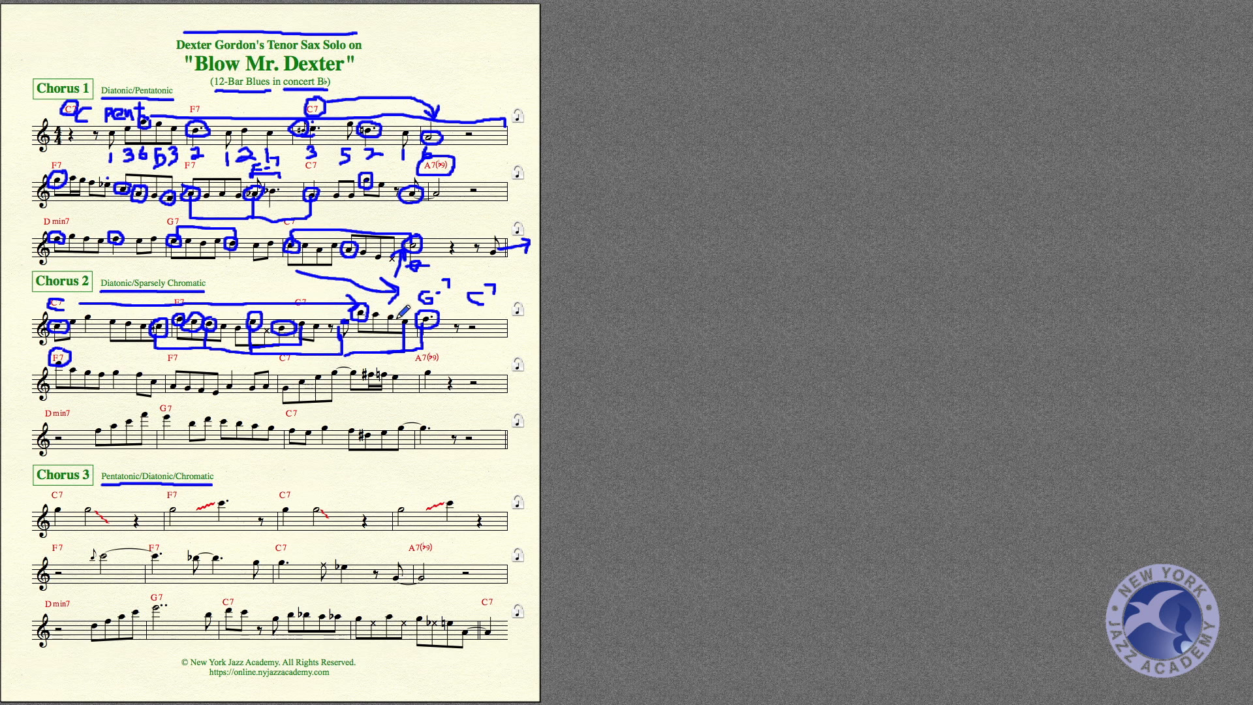
{"action": "mouse_move", "coordinate": [359, 299]}
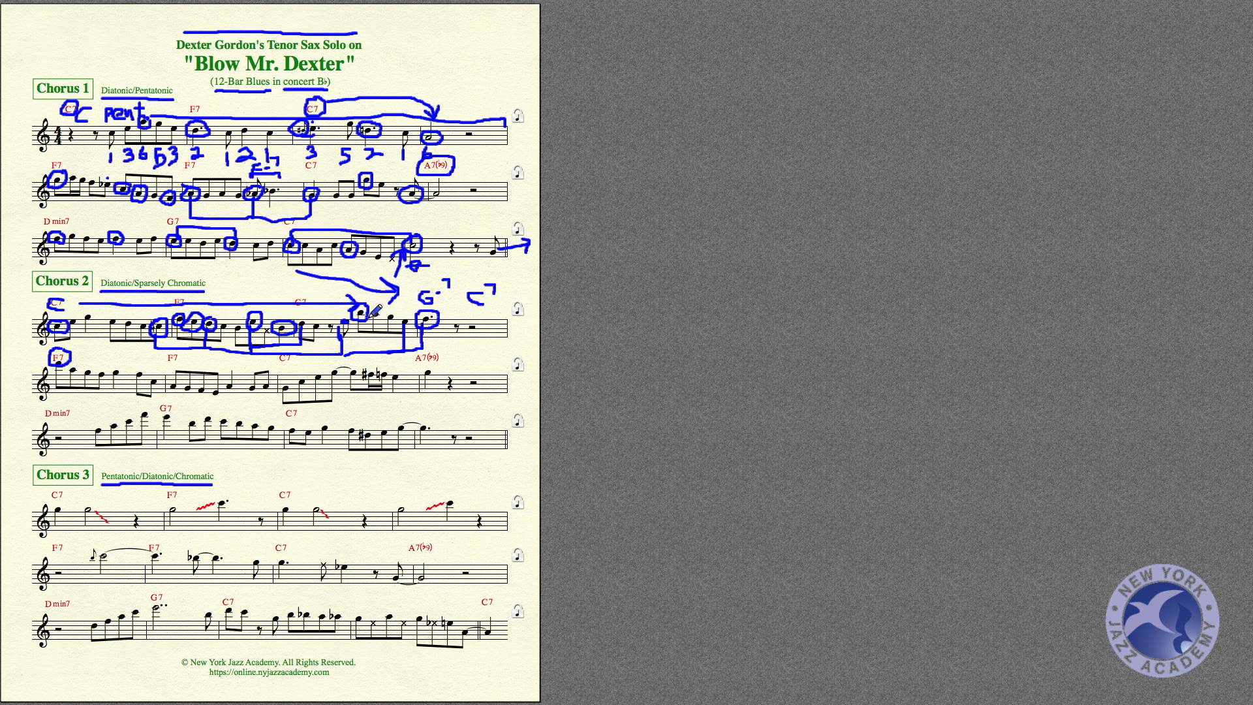
{"action": "mouse_move", "coordinate": [84, 311]}
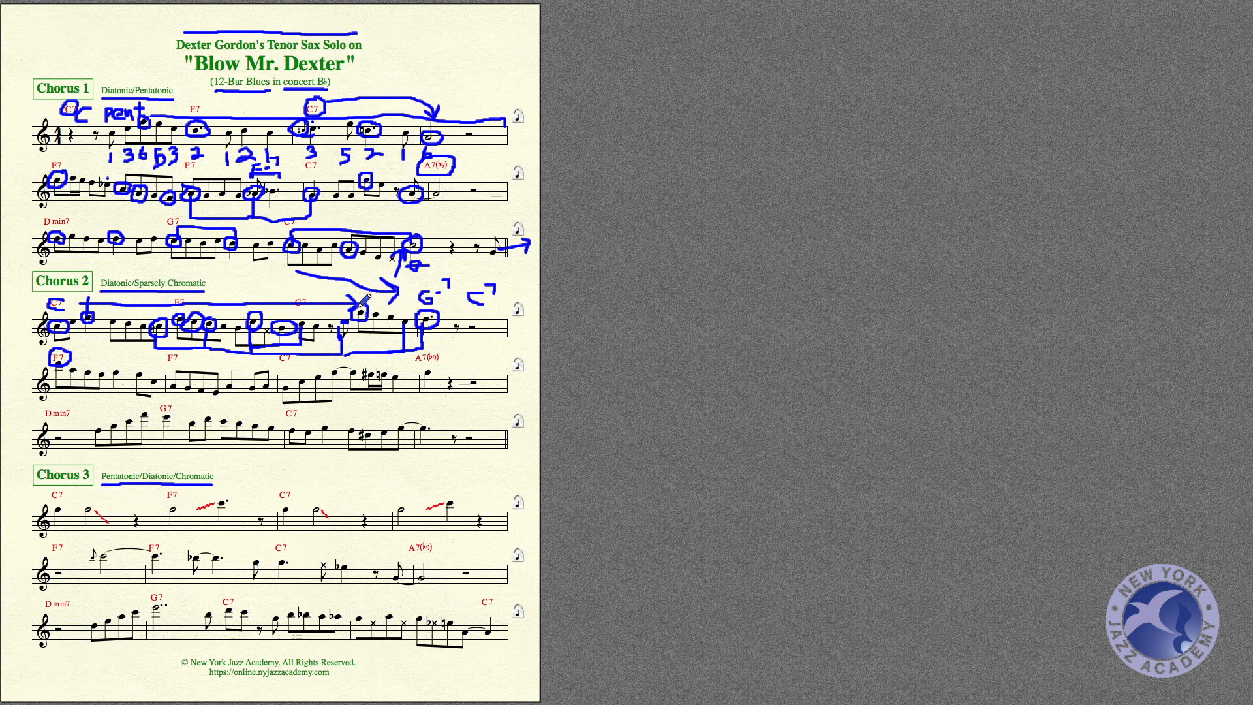
{"action": "mouse_move", "coordinate": [393, 307]}
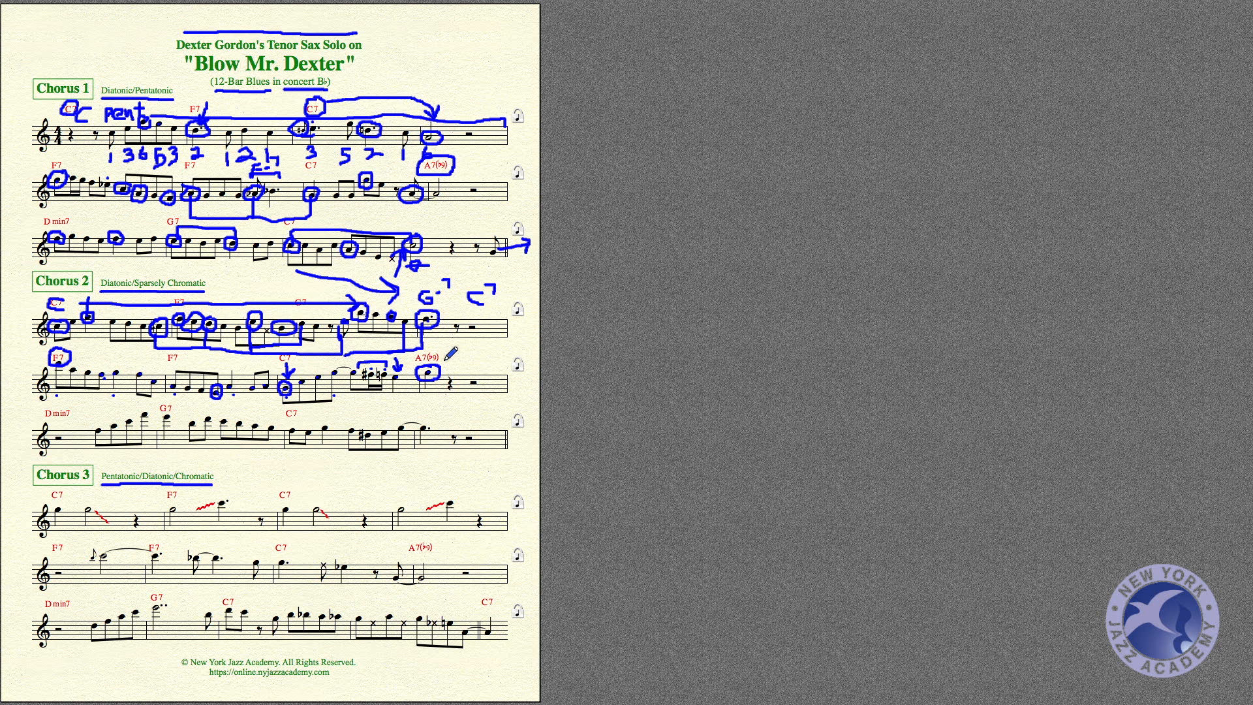
{"action": "mouse_move", "coordinate": [324, 367]}
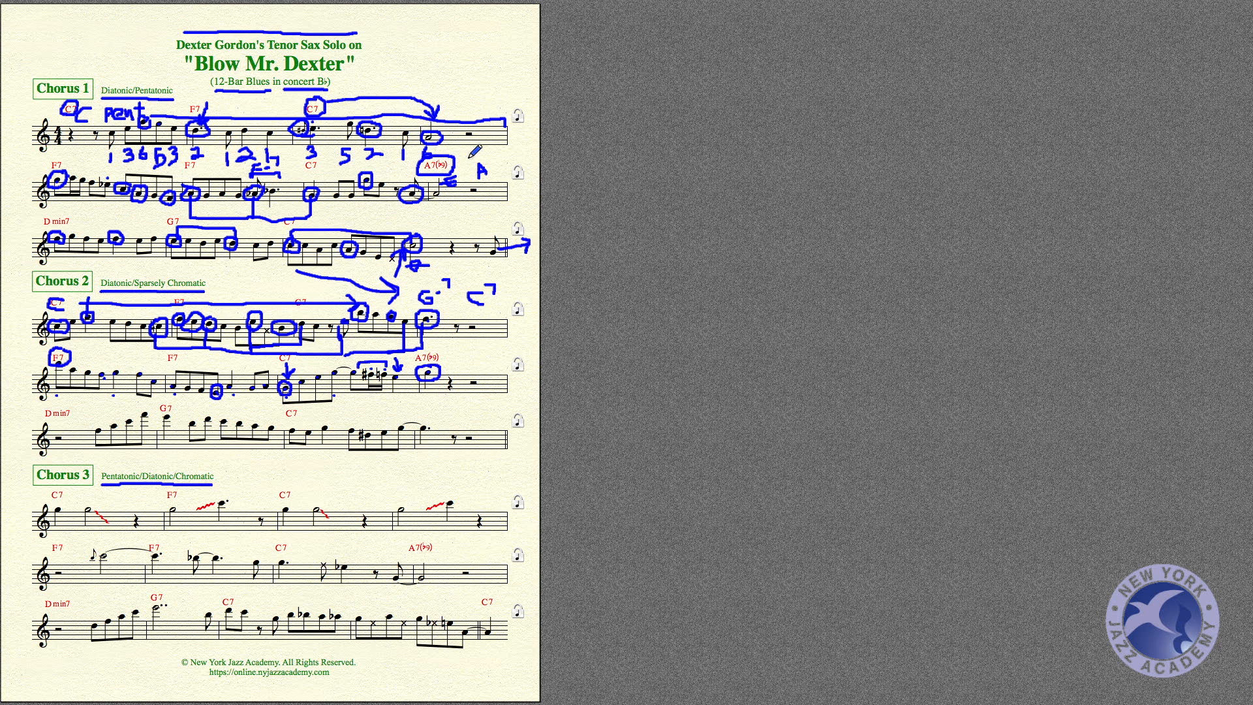
{"action": "mouse_move", "coordinate": [64, 222]}
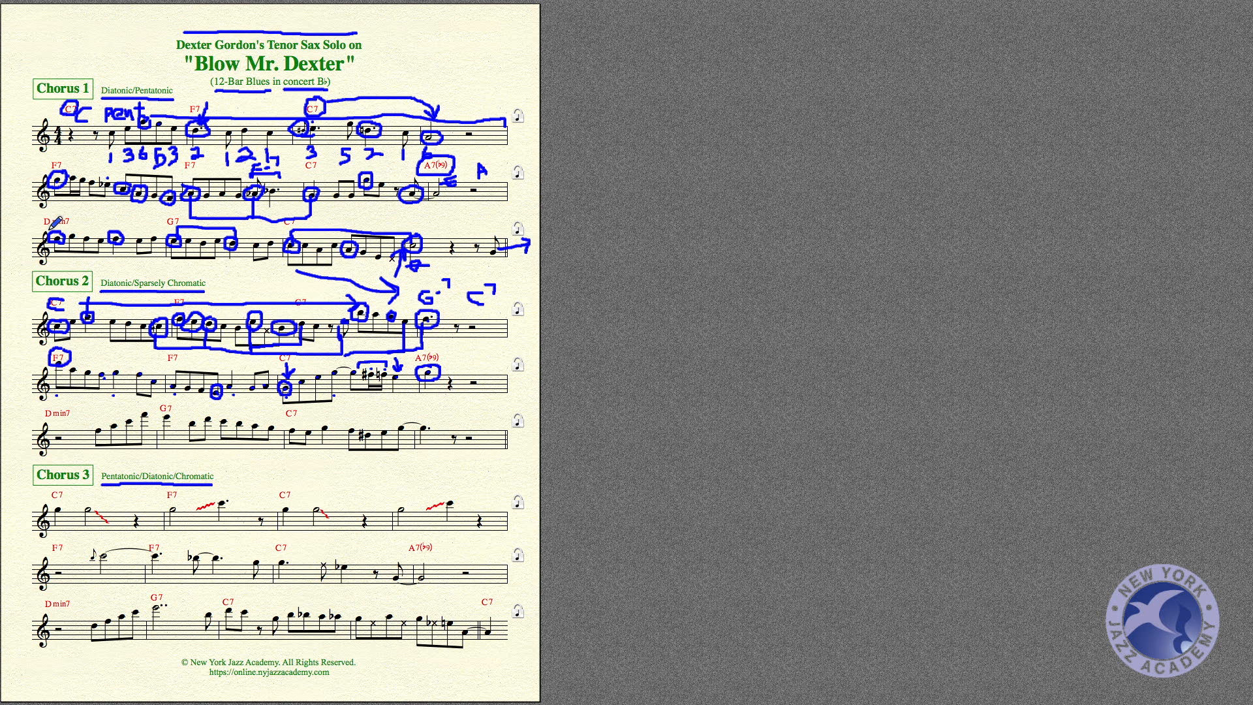
{"action": "mouse_move", "coordinate": [58, 222]}
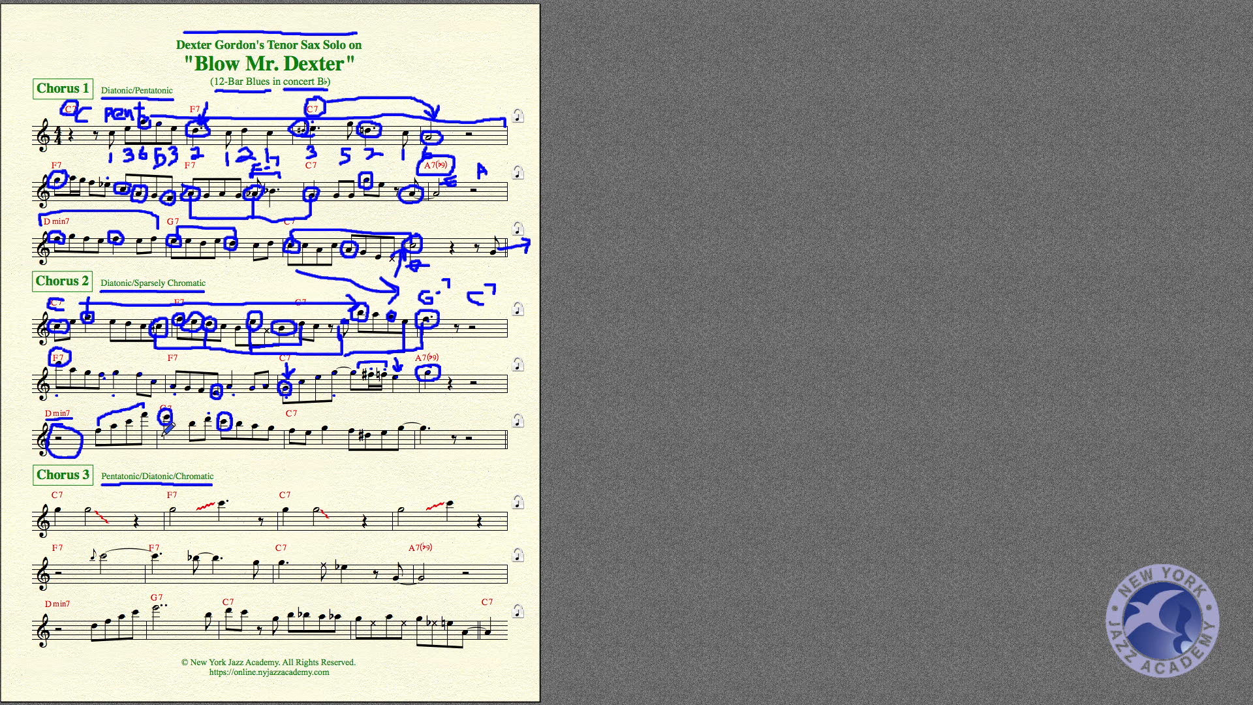
Step: Mark a note in the G7 bar on Chorus 2's last line
{"action": "left_click_drag", "start_coordinate": [236, 384], "coordinate": [224, 407]}
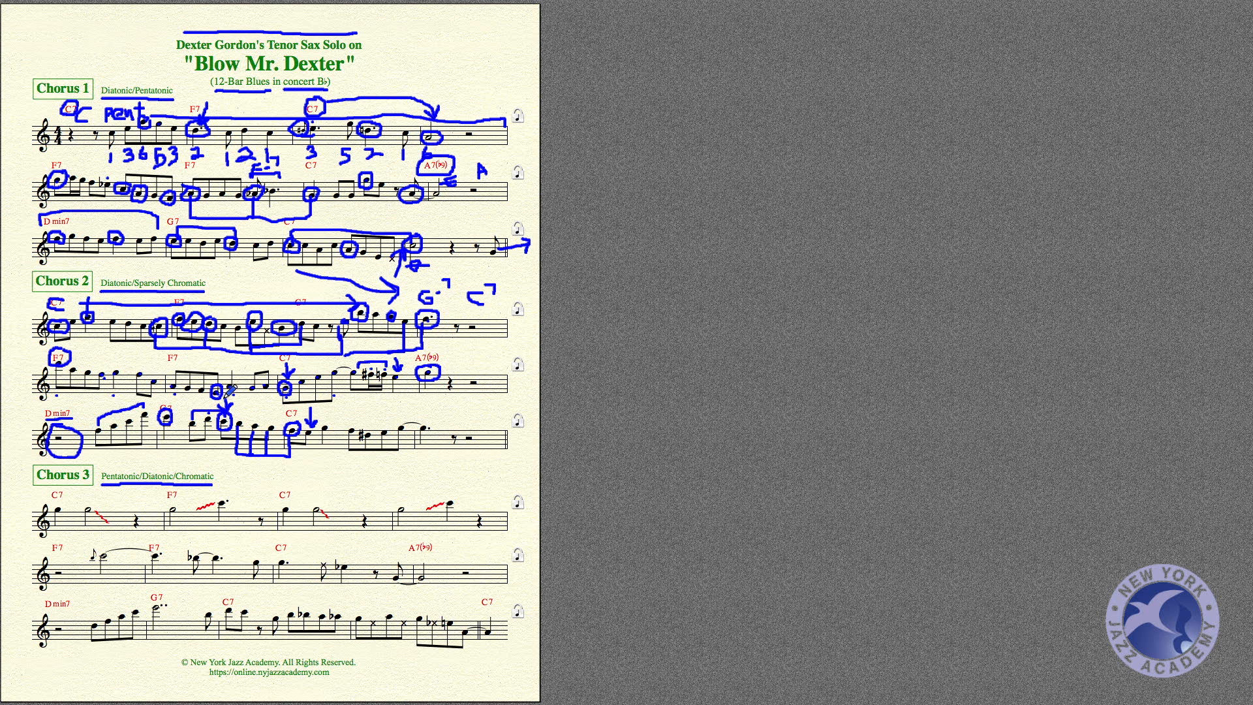
{"action": "mouse_move", "coordinate": [269, 422]}
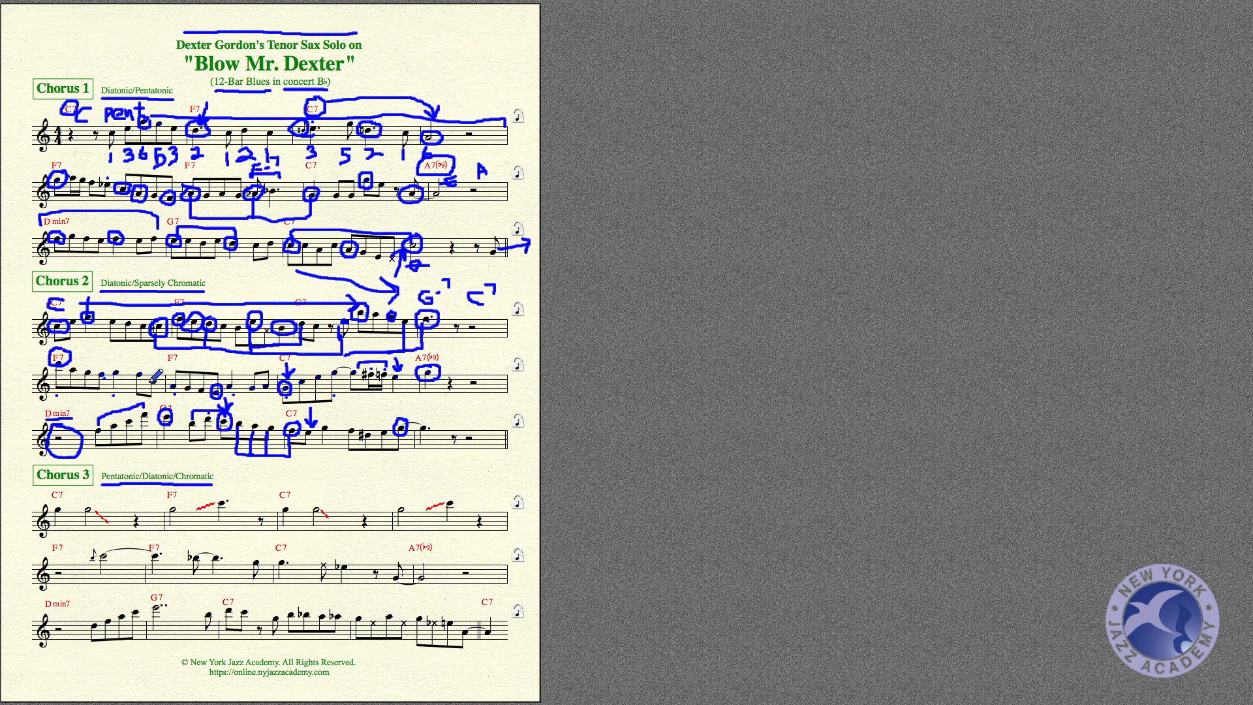
{"action": "mouse_move", "coordinate": [234, 408]}
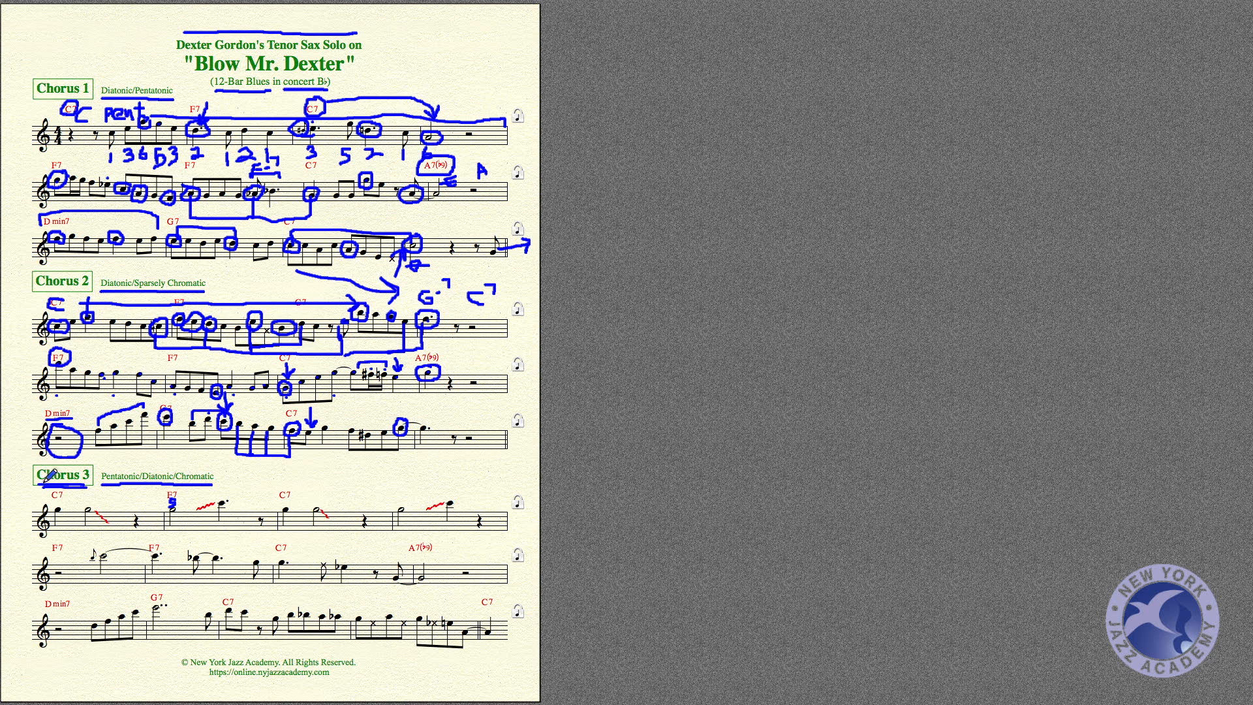
Step: Draw long arrows across Chorus 3's first two lines and begin a handwritten label at the end
{"action": "left_click_drag", "start_coordinate": [76, 485], "coordinate": [491, 480]}
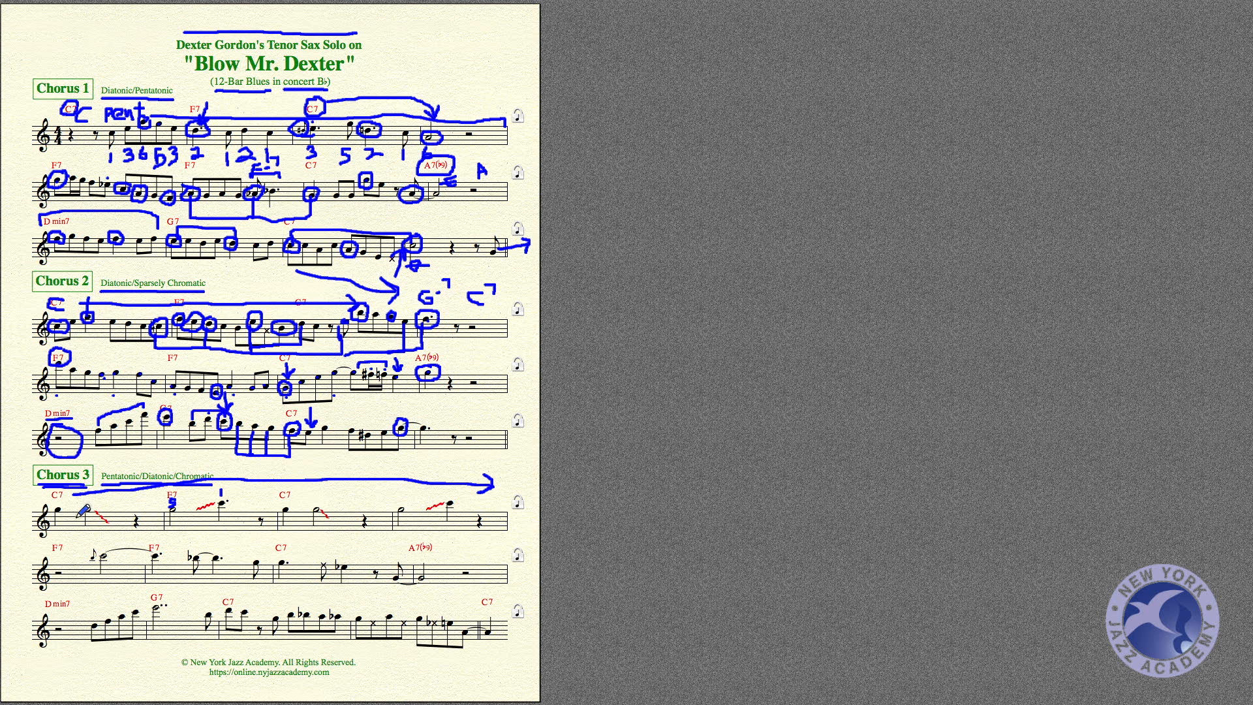
{"action": "mouse_move", "coordinate": [104, 572]}
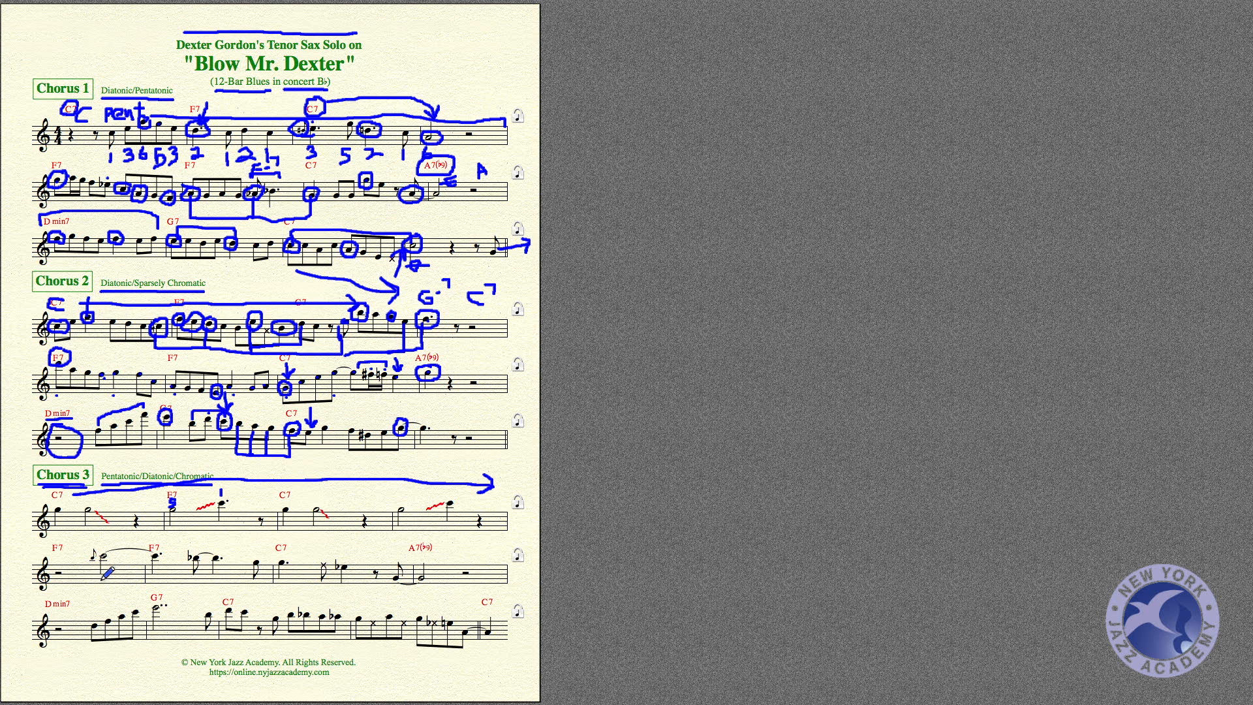
{"action": "left_click_drag", "start_coordinate": [99, 537], "coordinate": [540, 540]}
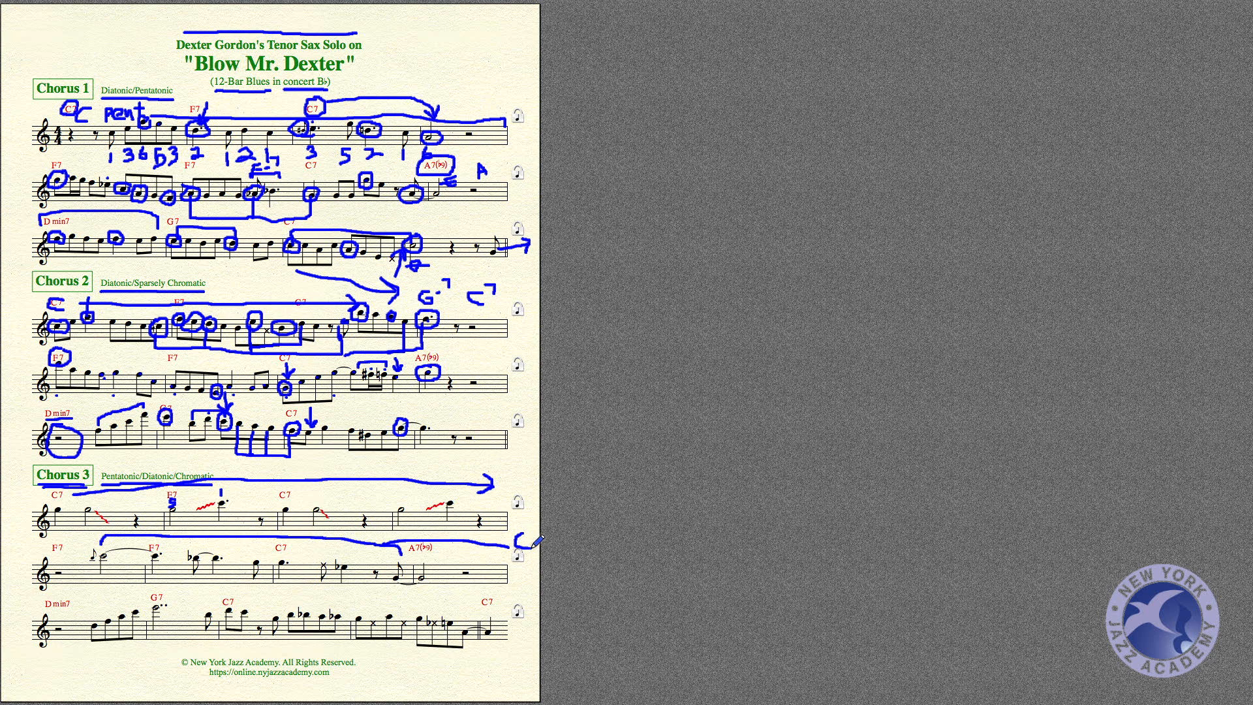
{"action": "left_click_drag", "start_coordinate": [523, 539], "coordinate": [563, 537]}
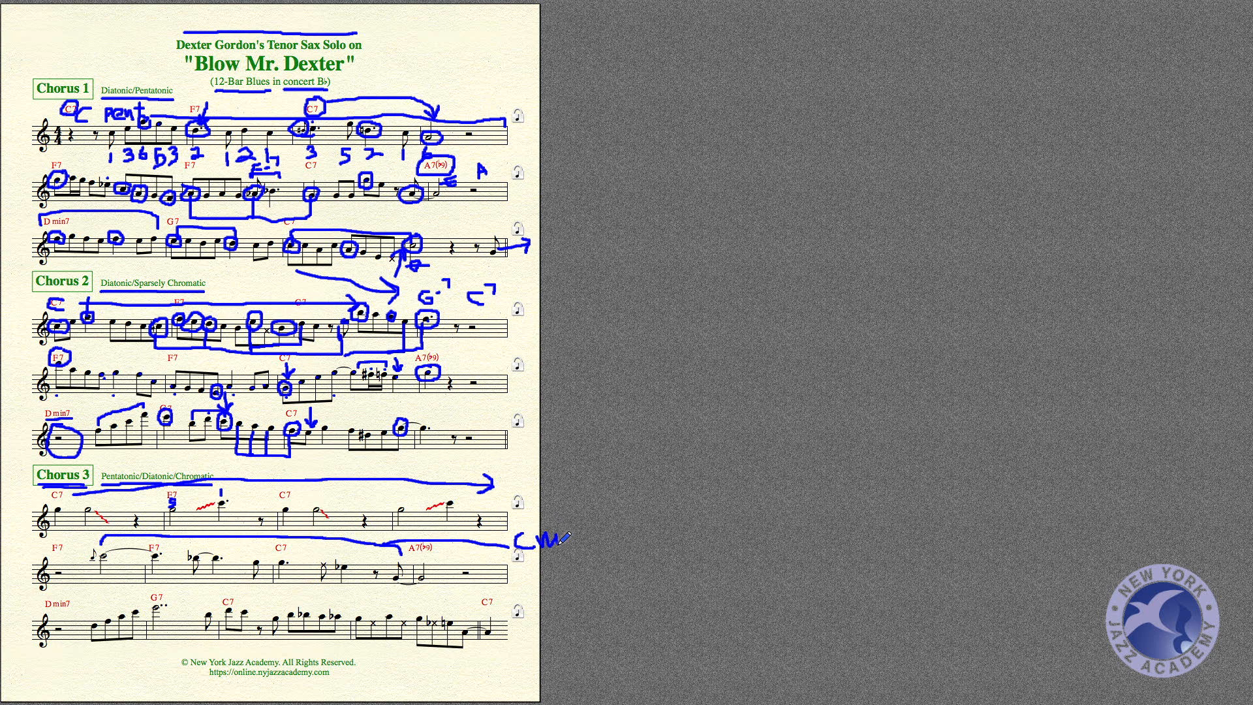